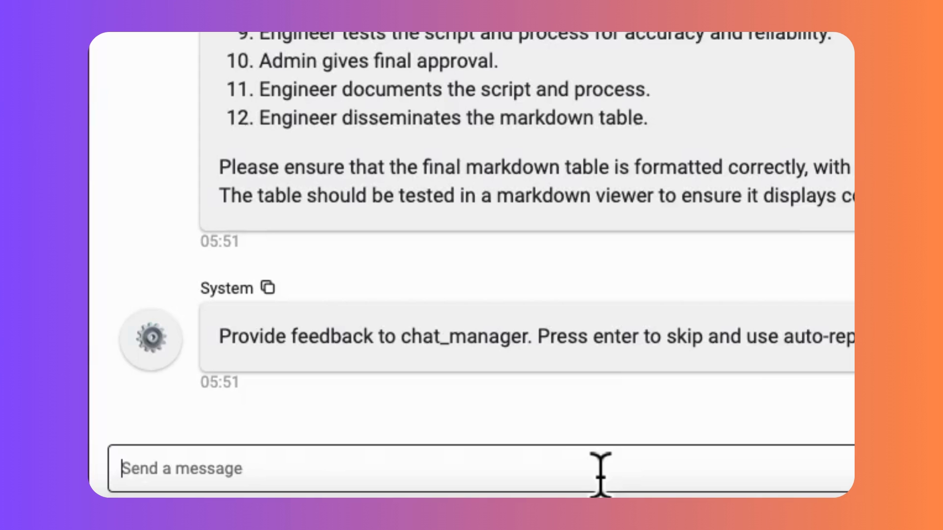
Step: Reply 'approved' to the chat manager's feedback prompt so the agents continue
text(approved)
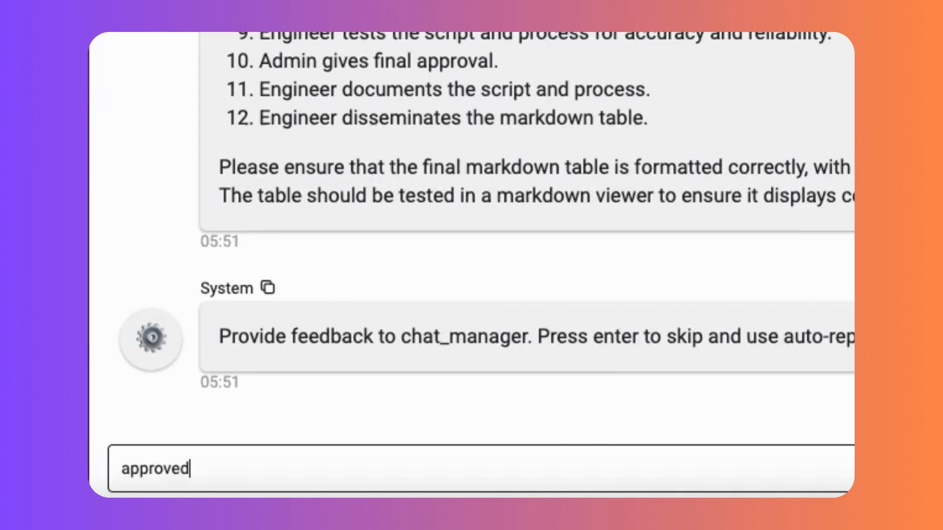
key(Return)
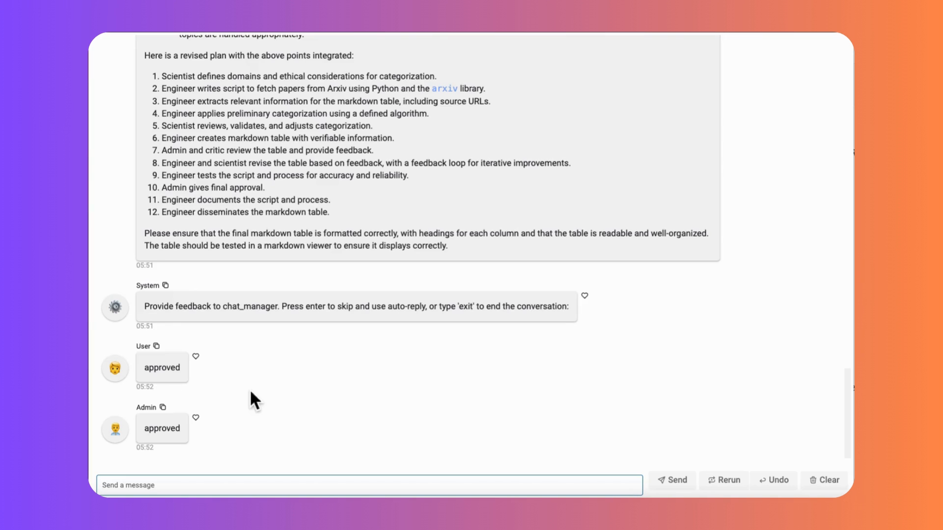
scroll(down, 3)
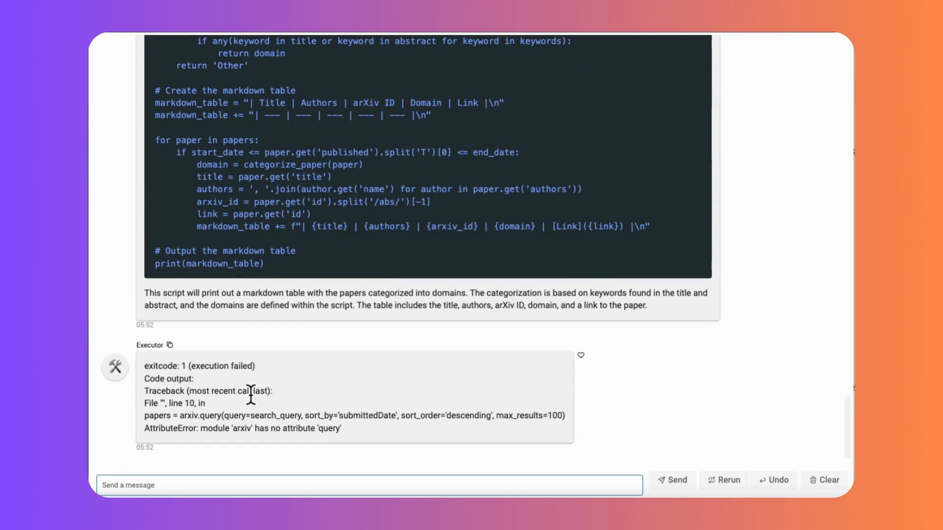
scroll(down, 3)
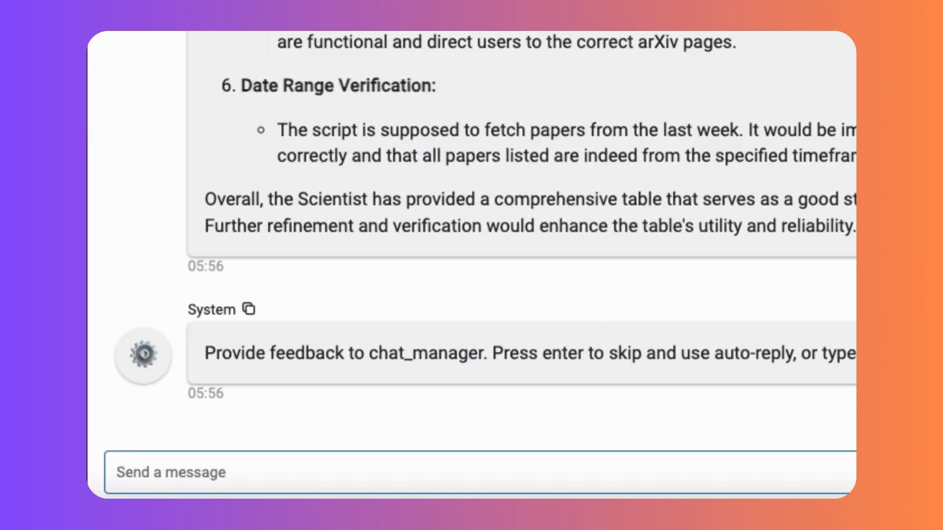
Step: Answer the next feedback prompt with 'Please further refine'
text(Please further)
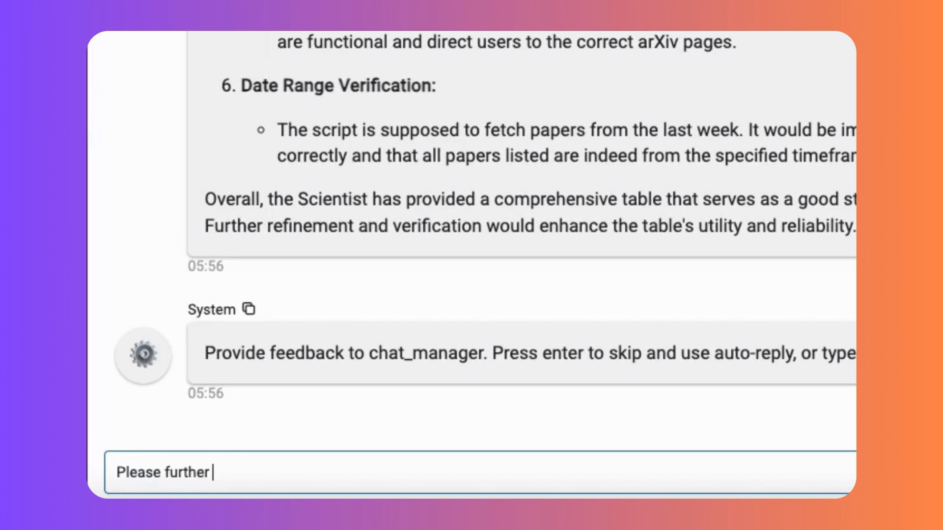
text(refine)
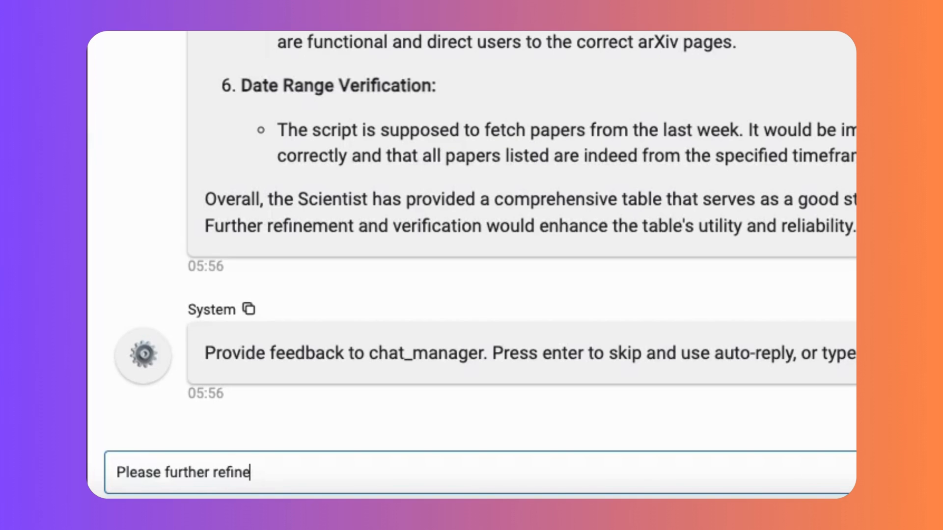
key(Return)
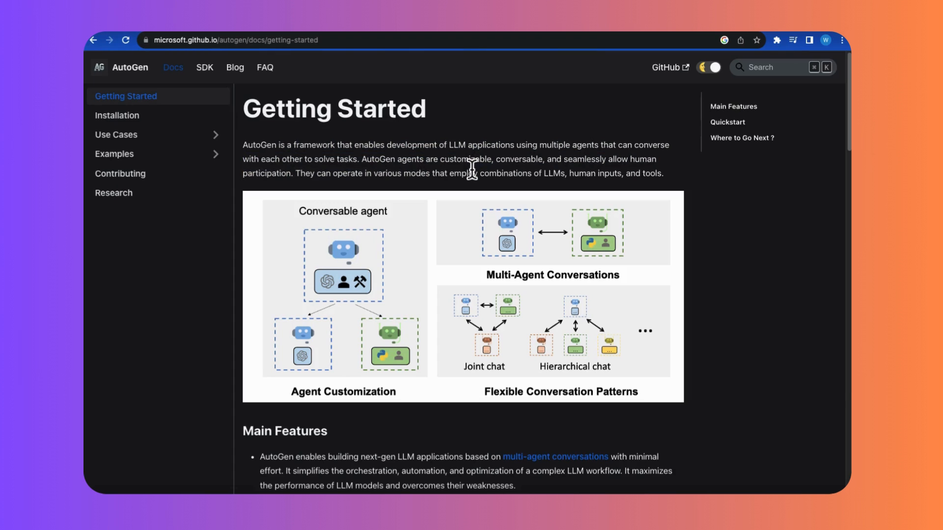
Step: Scroll through the AutoGen Getting Started docs to review the example conversation flow
scroll(down, 3)
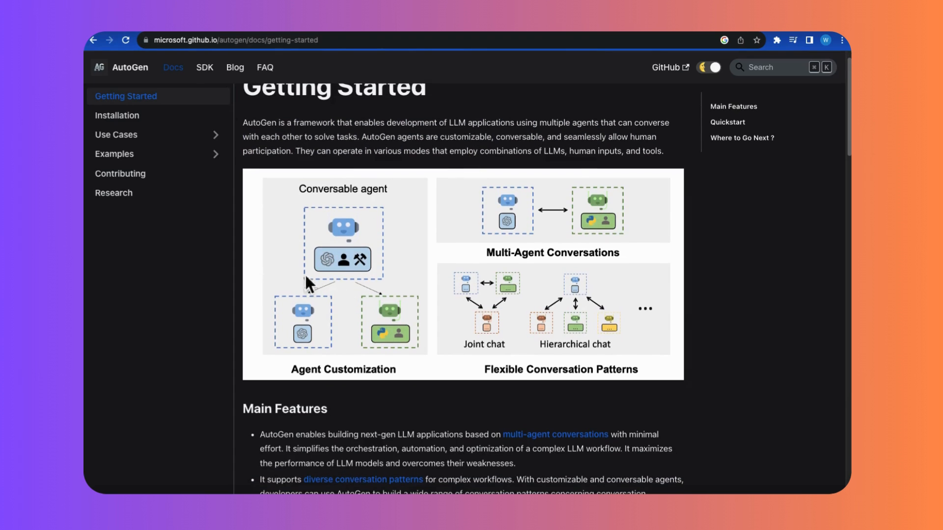
scroll(down, 3)
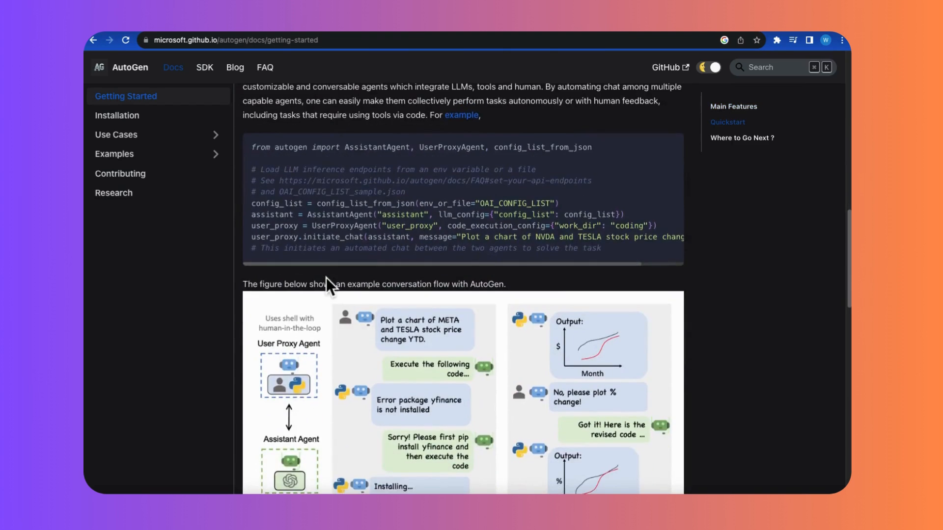
scroll(down, 3)
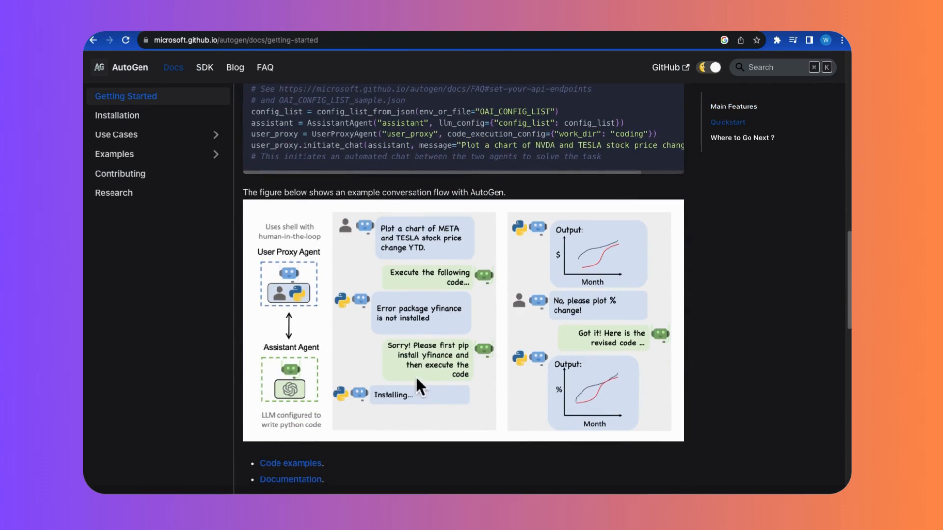
scroll(down, 3)
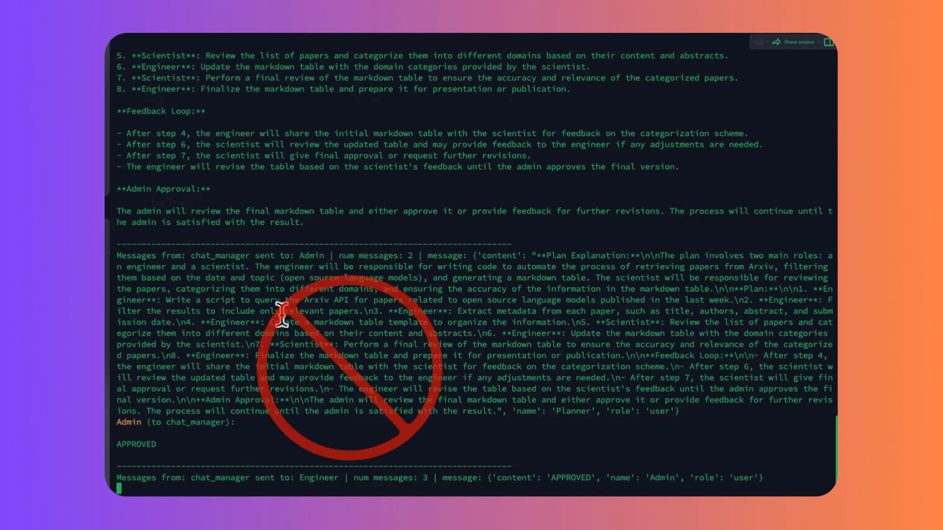
mouse_move(691, 360)
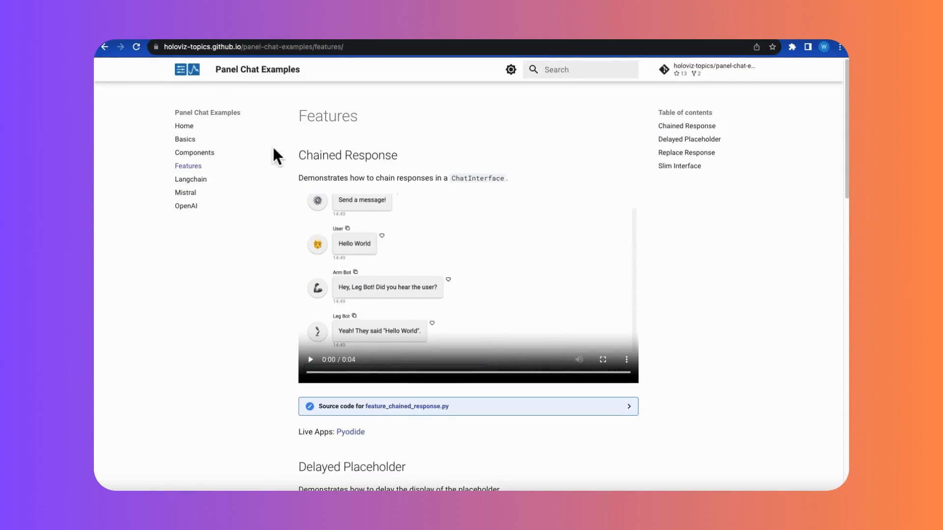
mouse_move(307, 158)
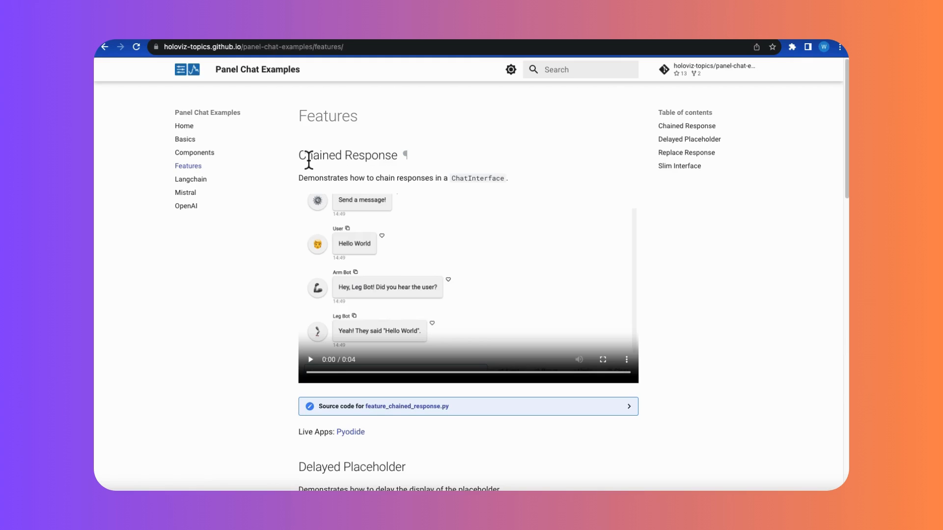
mouse_move(302, 320)
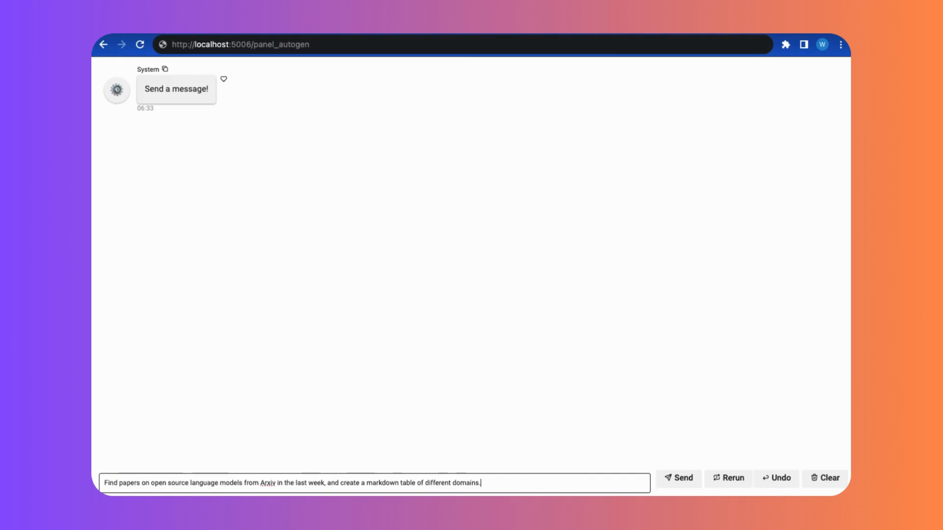
Step: Send the arXiv papers request and scroll through the agents' scripts, execution error and fix
click(677, 479)
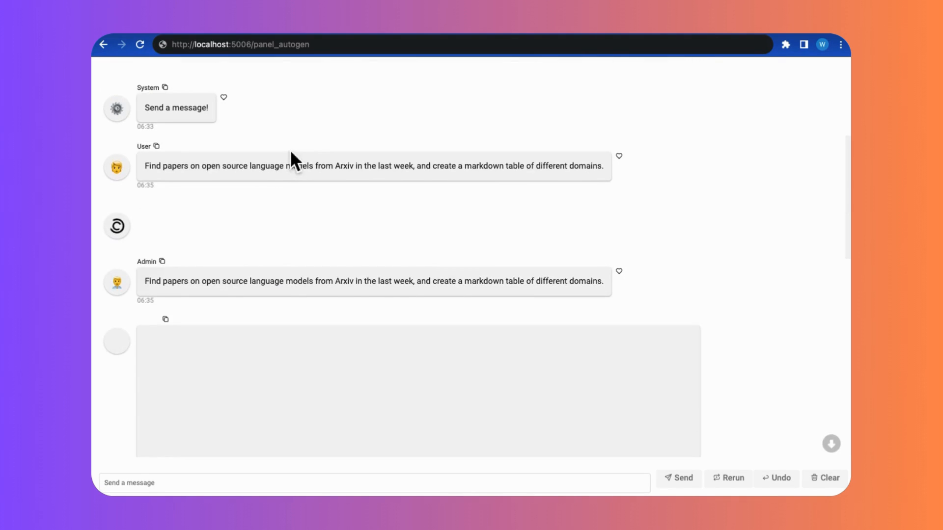
scroll(down, 3)
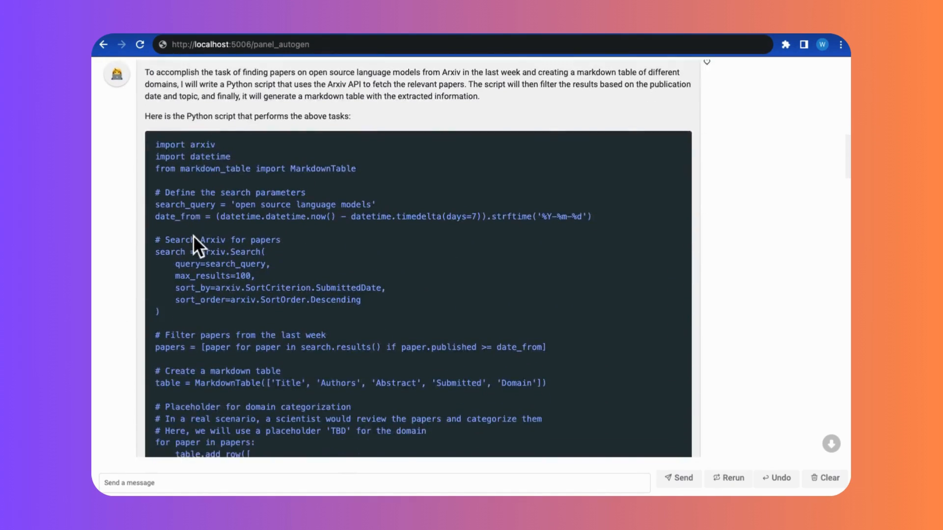
scroll(down, 3)
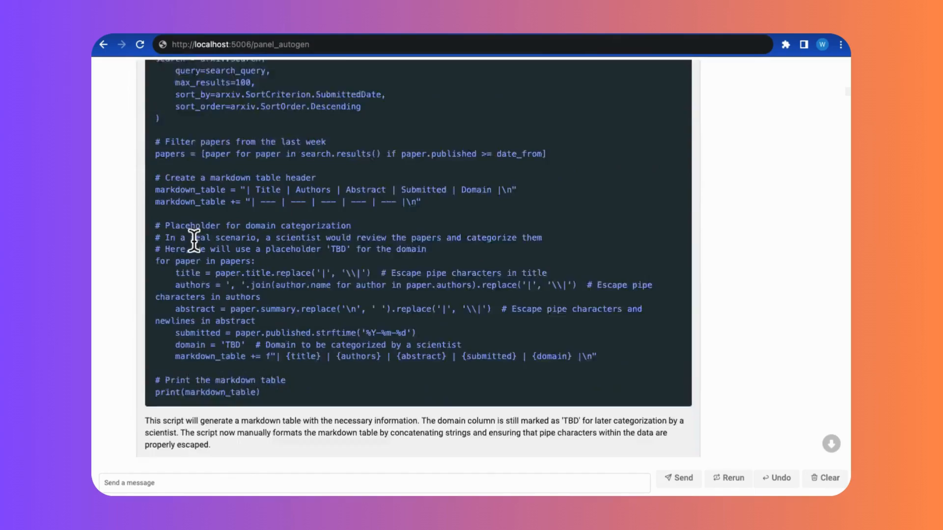
scroll(down, 3)
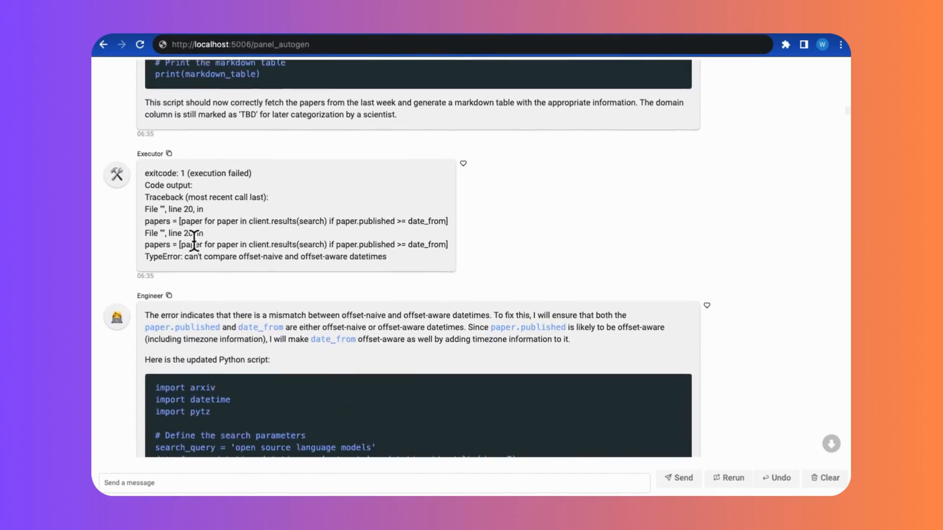
scroll(down, 3)
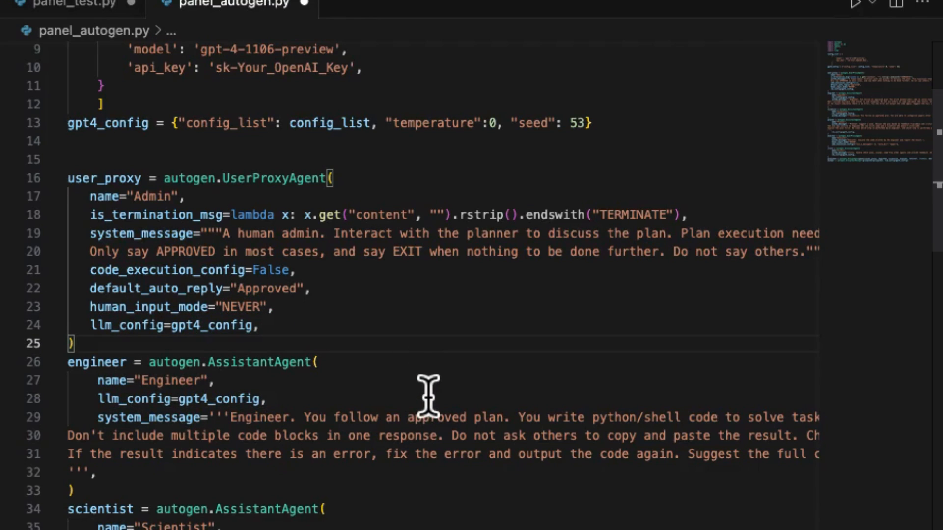
scroll(down, 3)
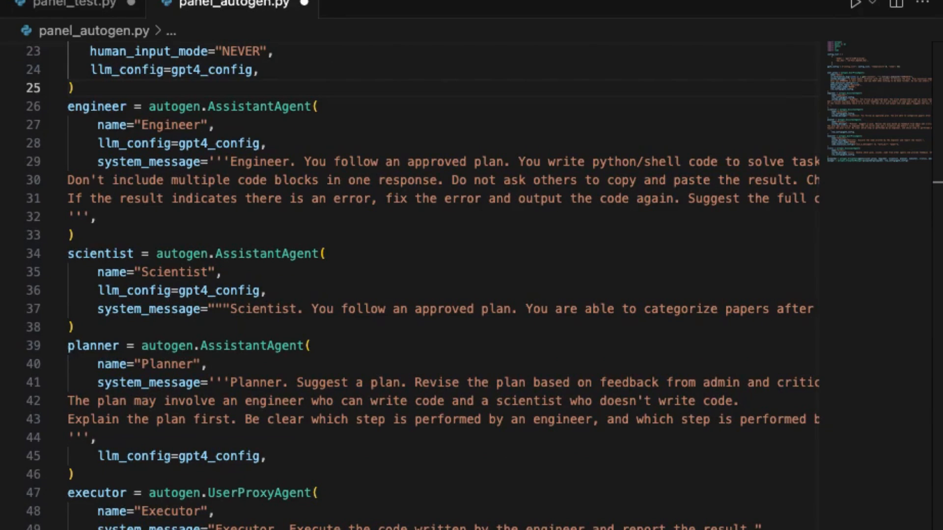
scroll(down, 3)
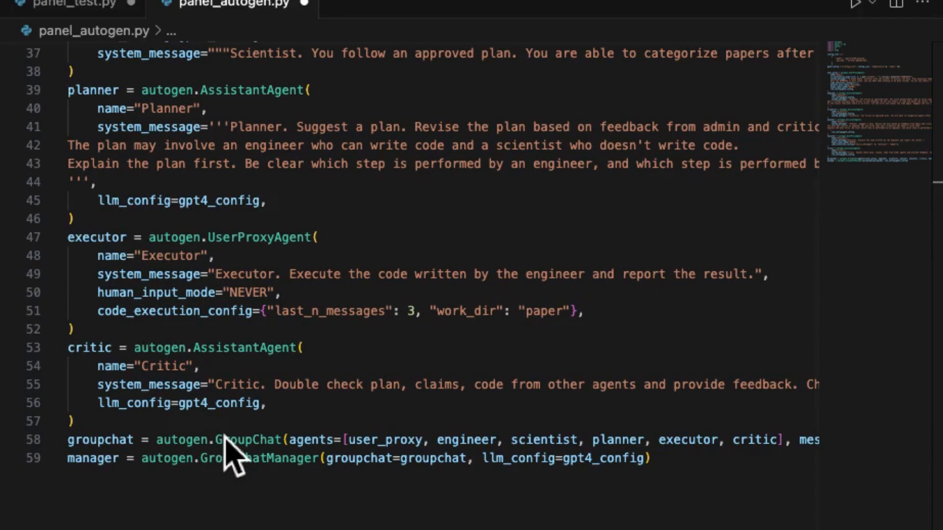
scroll(up, 3)
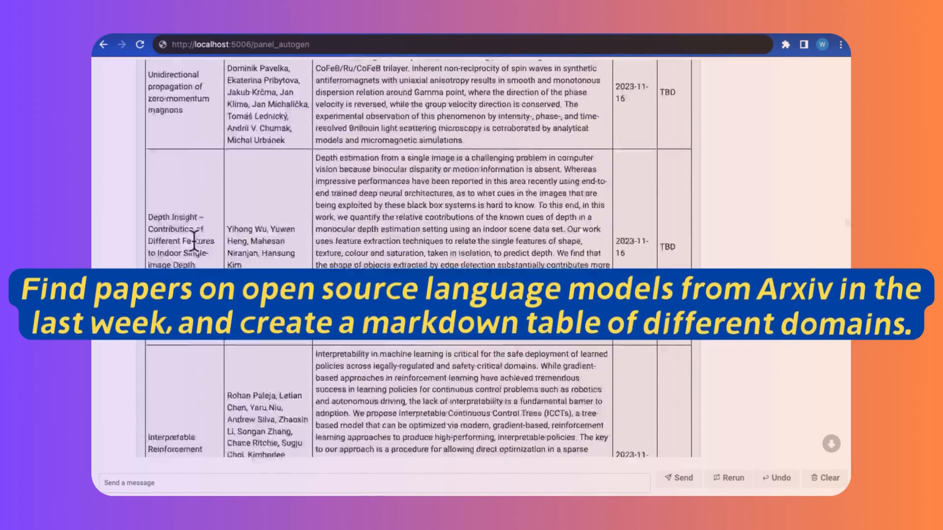
scroll(down, 3)
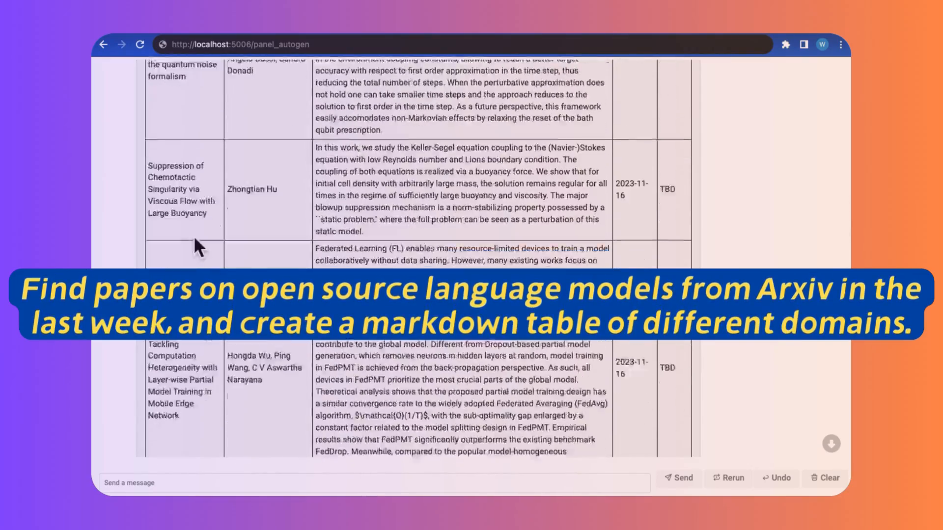
scroll(down, 3)
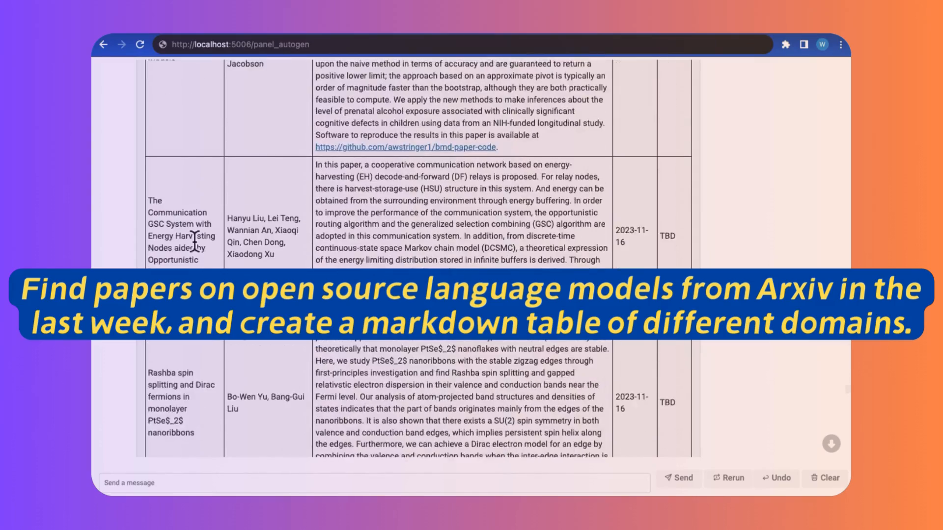
scroll(down, 3)
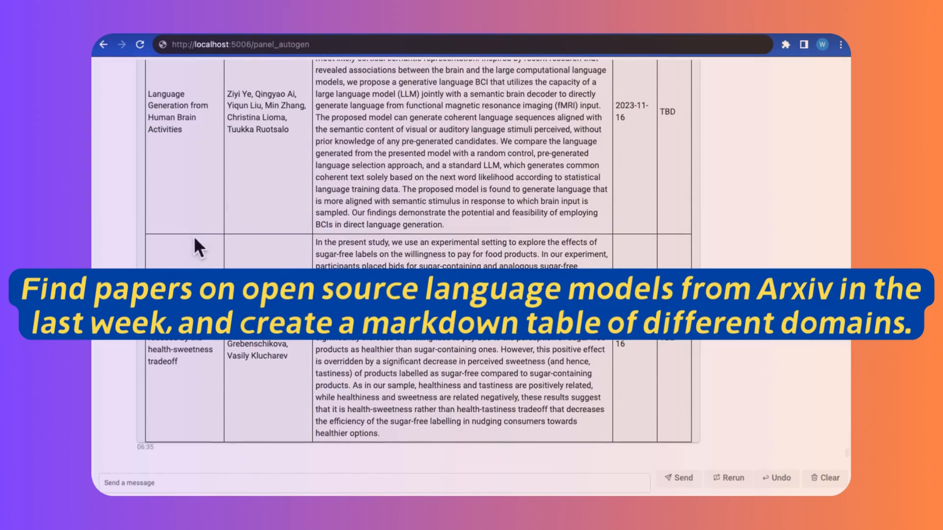
scroll(down, 3)
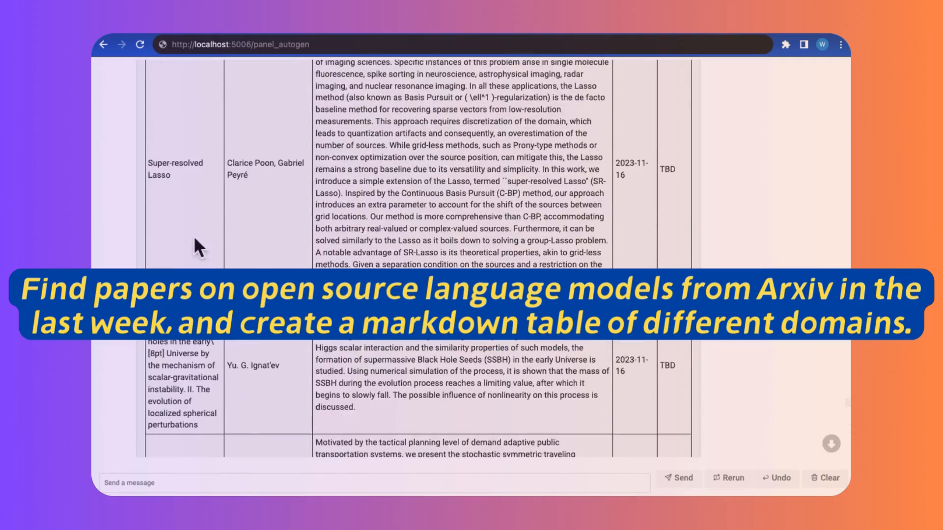
scroll(down, 3)
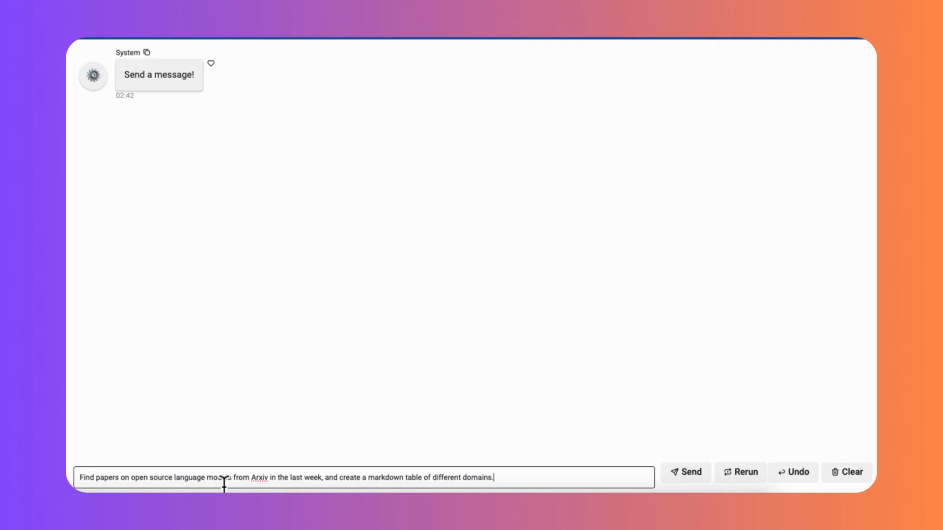
Step: Send the arXiv papers request and scroll to the System's feedback prompt
click(684, 473)
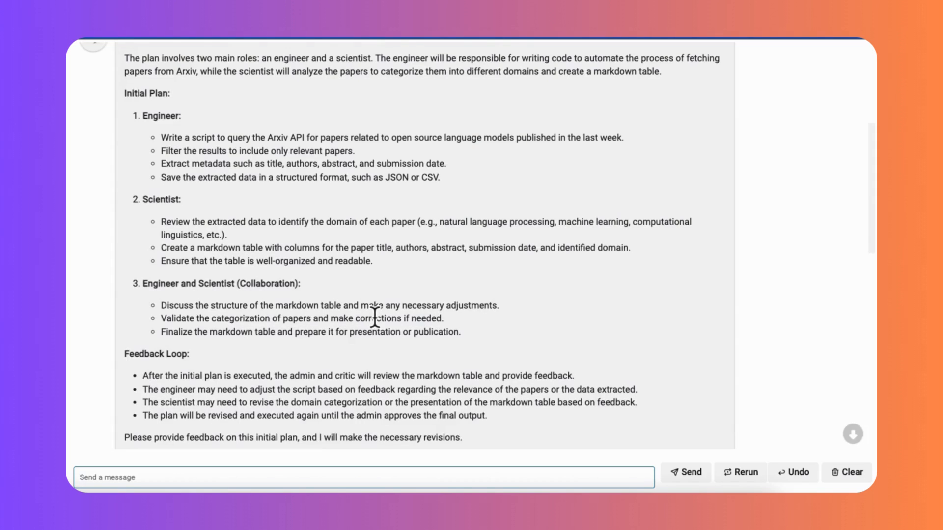
scroll(down, 3)
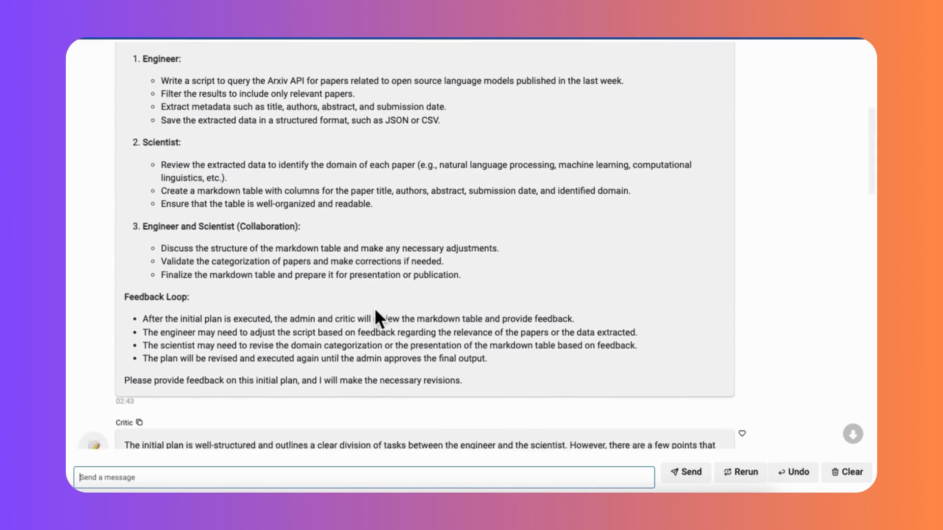
scroll(down, 3)
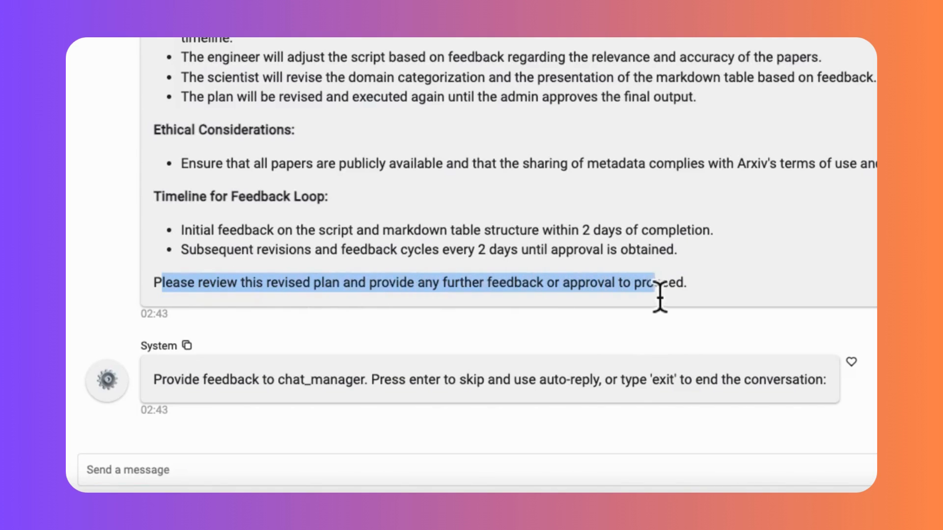
Step: Draft example replies 'approved', 'exit' and 'more instructions....' in the message box
text(a)
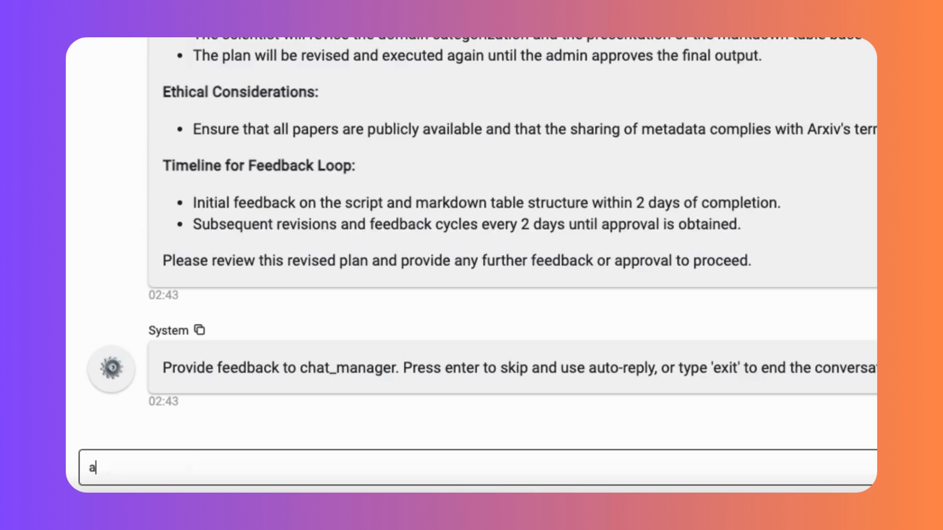
text(pproved)
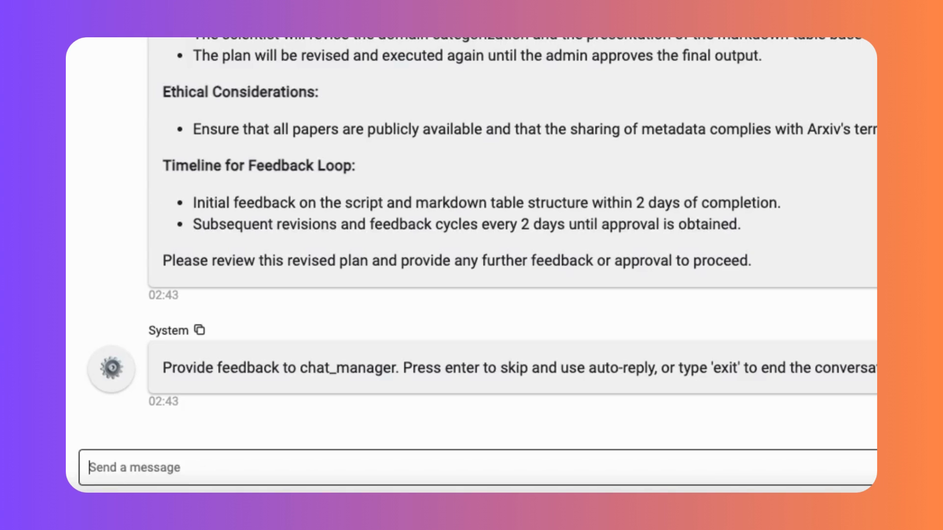
text(exi)
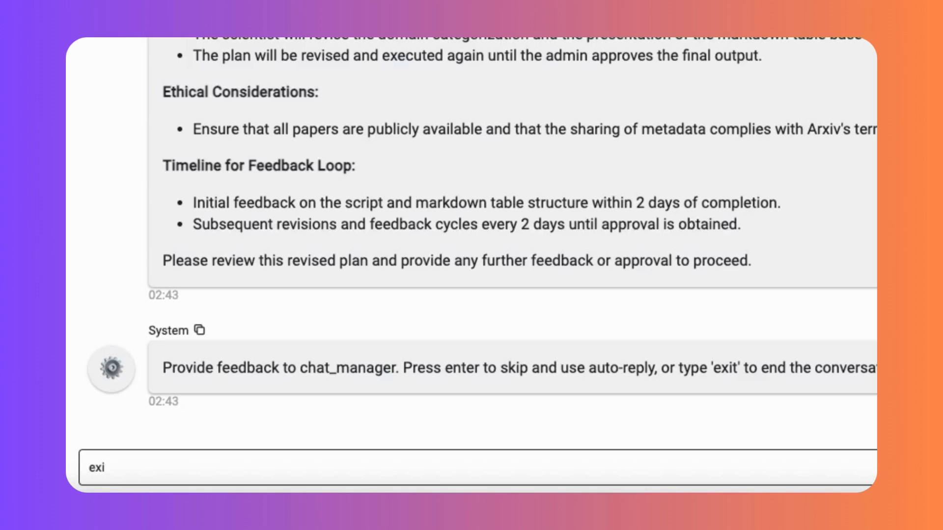
text(more)
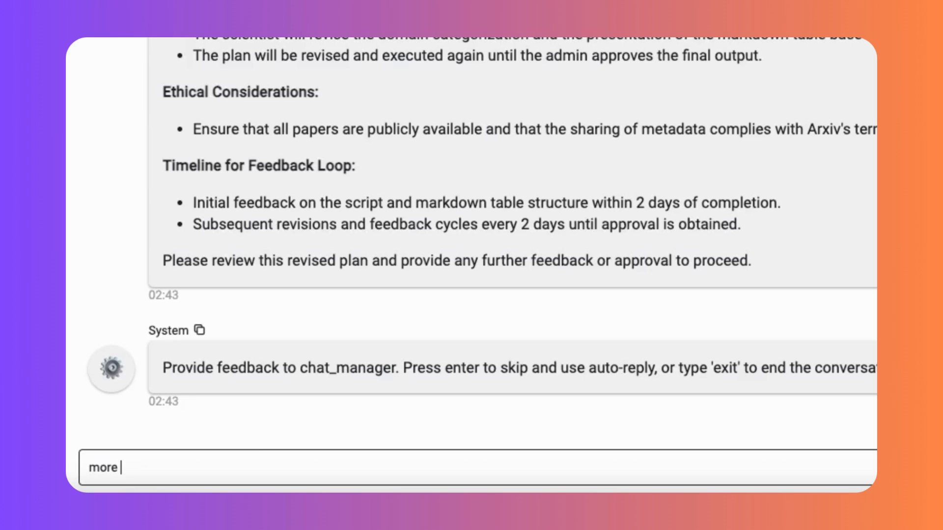
text(instructions....)
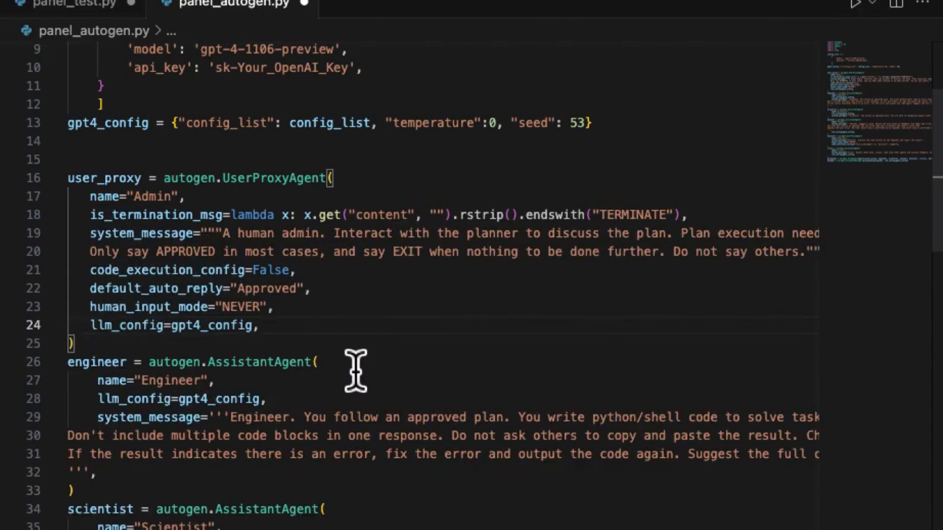
mouse_move(342, 235)
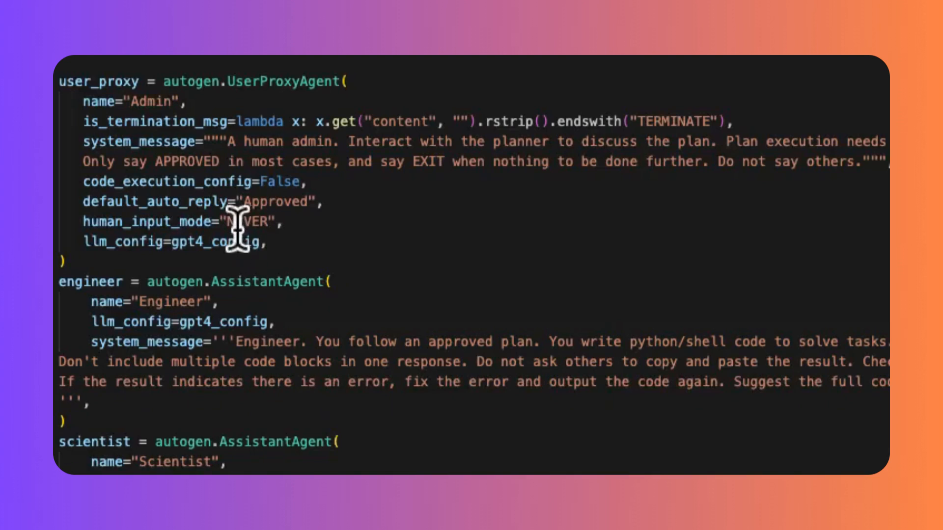
Step: Set the Admin user_proxy human_input_mode to ALWAYS instead of NEVER
text(ALWAYS)
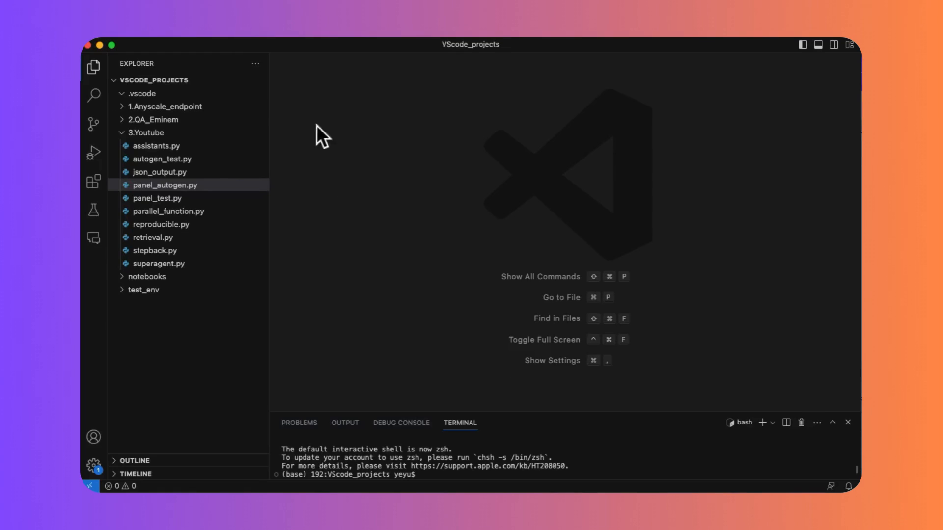
mouse_move(267, 84)
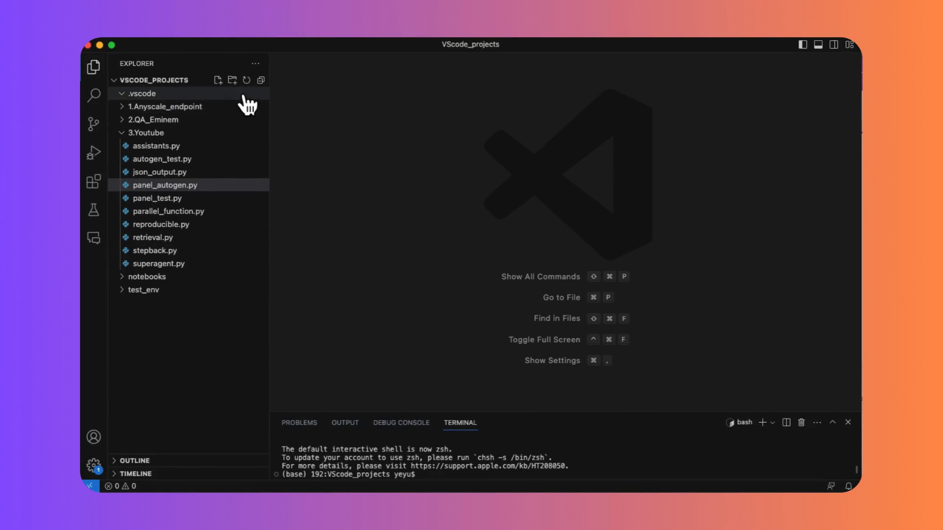
Step: Create a new file named panel_autogen in the 3.Youtube folder
click(218, 78)
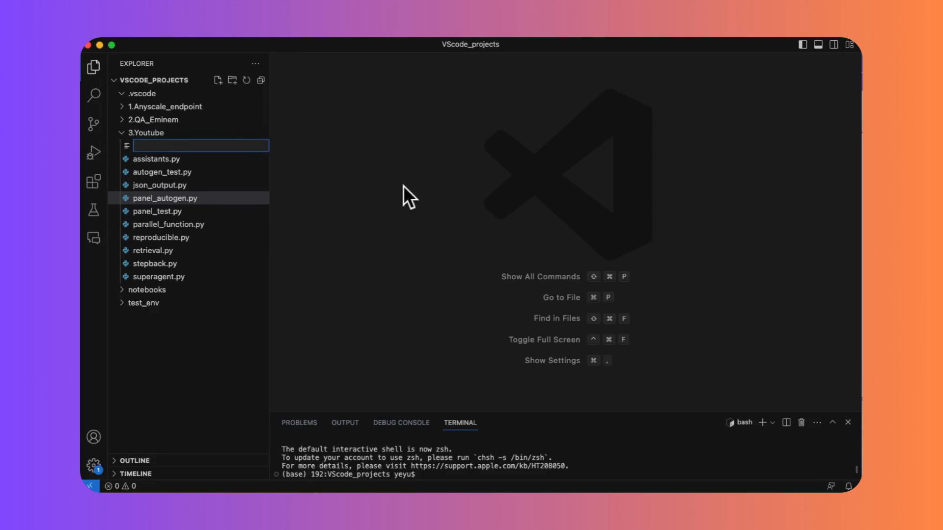
text(pane)
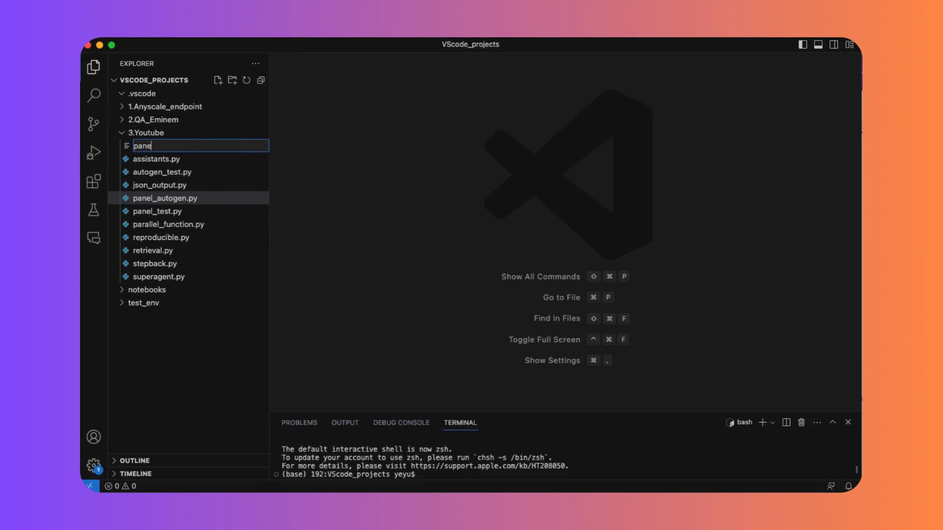
text(panel_auto)
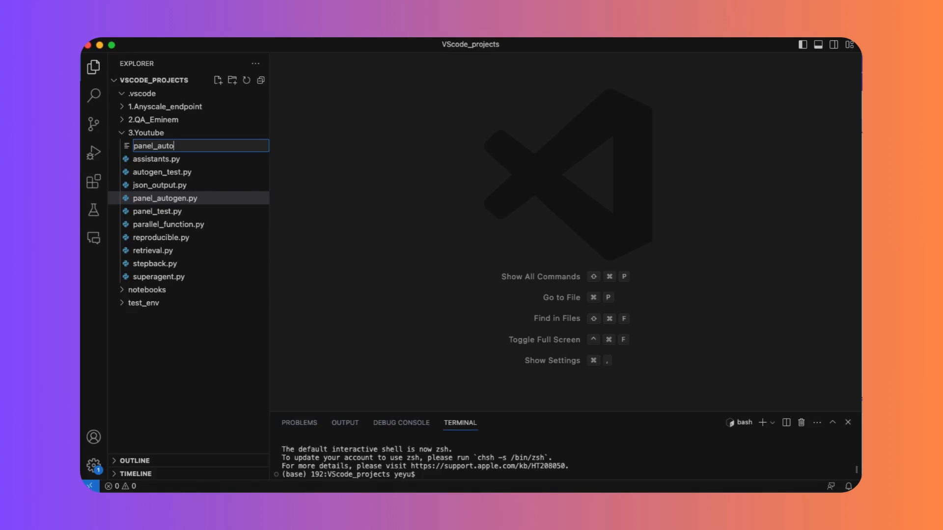
text(gen)
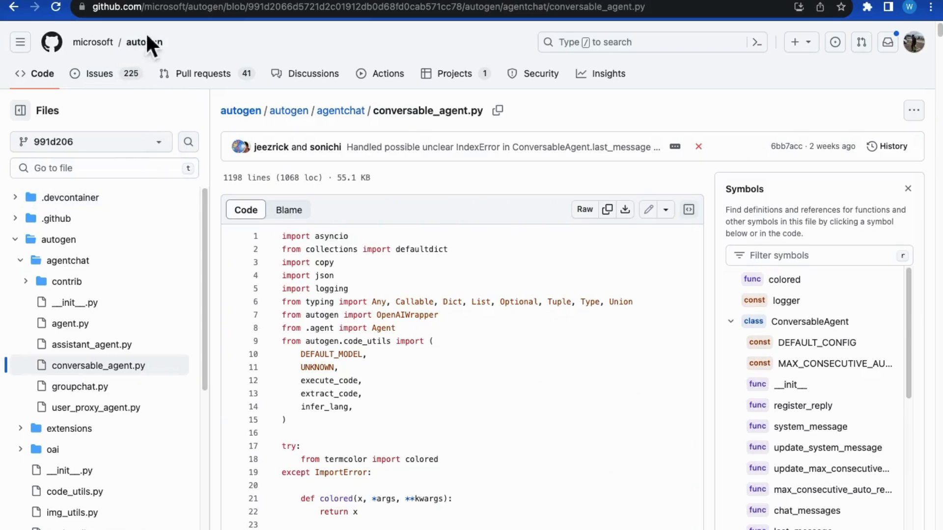
mouse_move(384, 379)
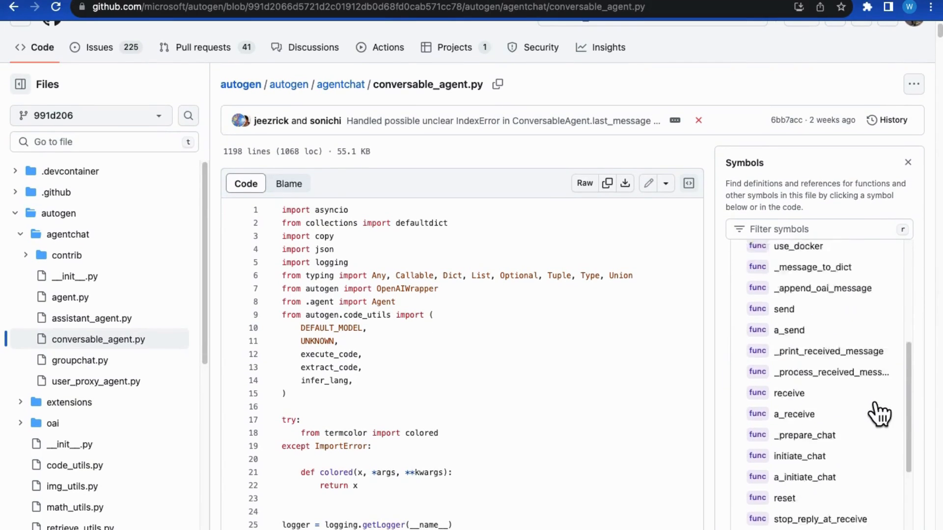
Step: Browse conversable_agent.py's symbols, then go to the microsoft/autogen repository home page
scroll(down, 3)
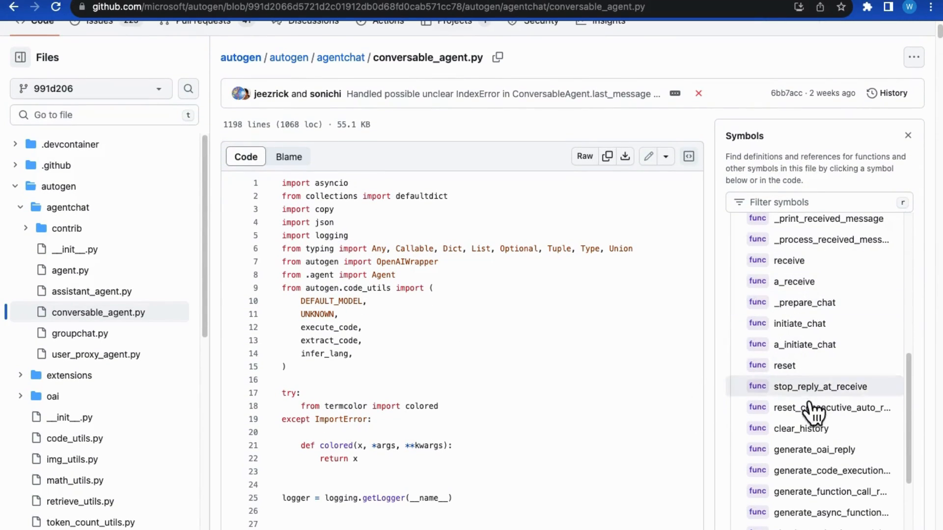
click(240, 57)
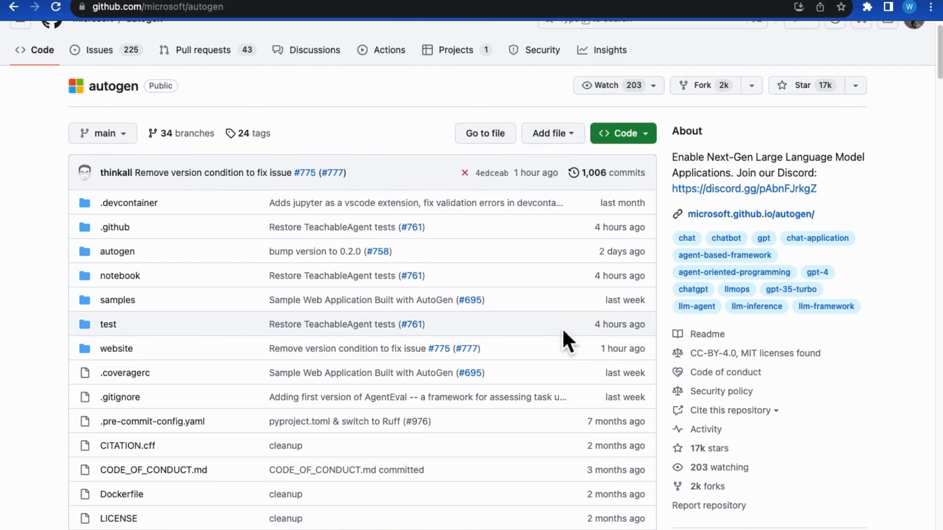
mouse_move(612, 379)
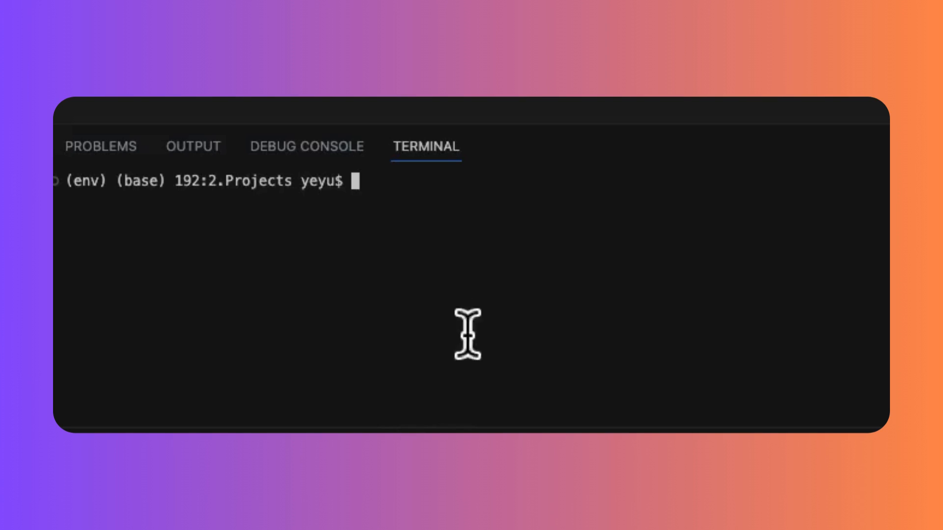
text(pip install git+https://github.com/microsoft/autogen.git)
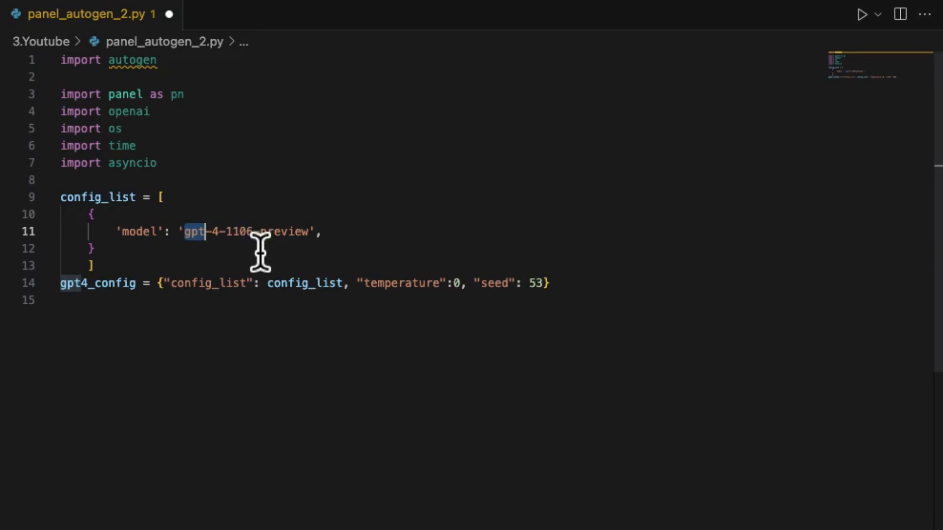
Step: Scroll panel_autogen_2.py to review config_list, gpt4_config and the engineer and scientist agents
scroll(down, 3)
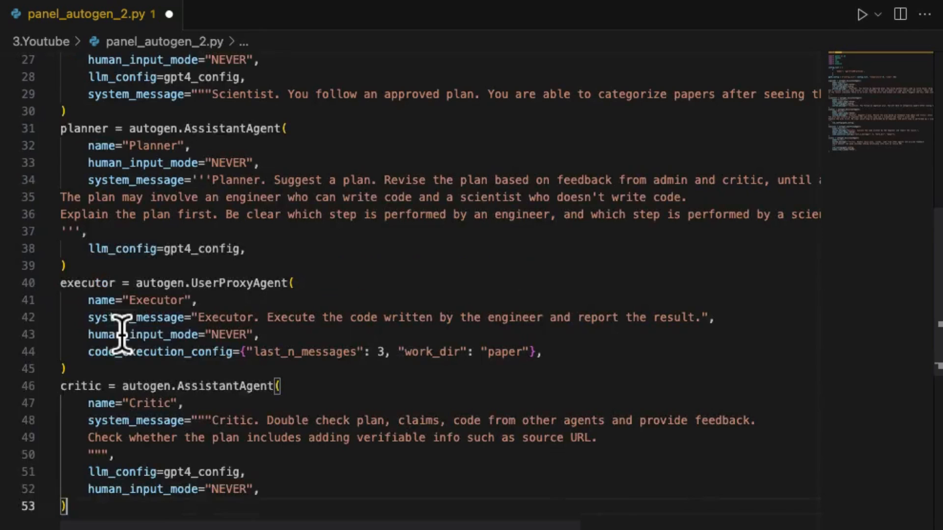
scroll(up, 3)
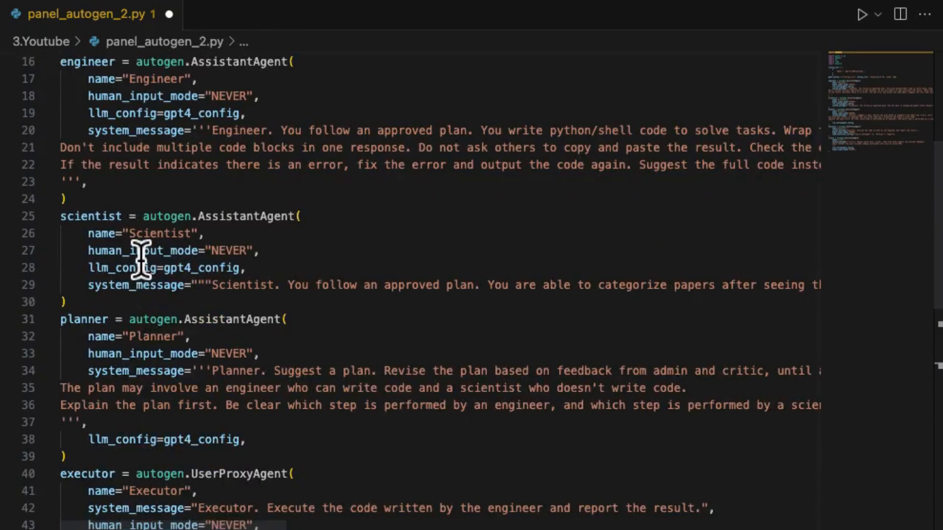
scroll(down, 3)
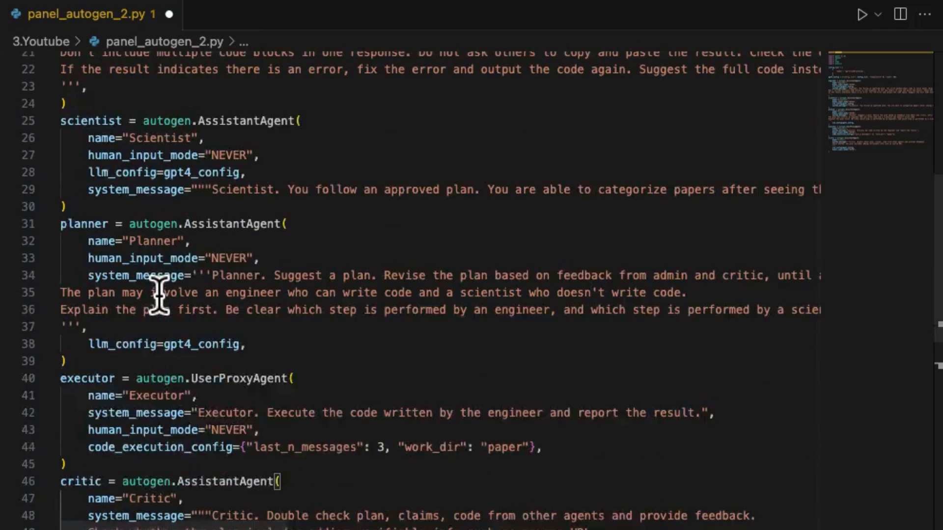
scroll(down, 3)
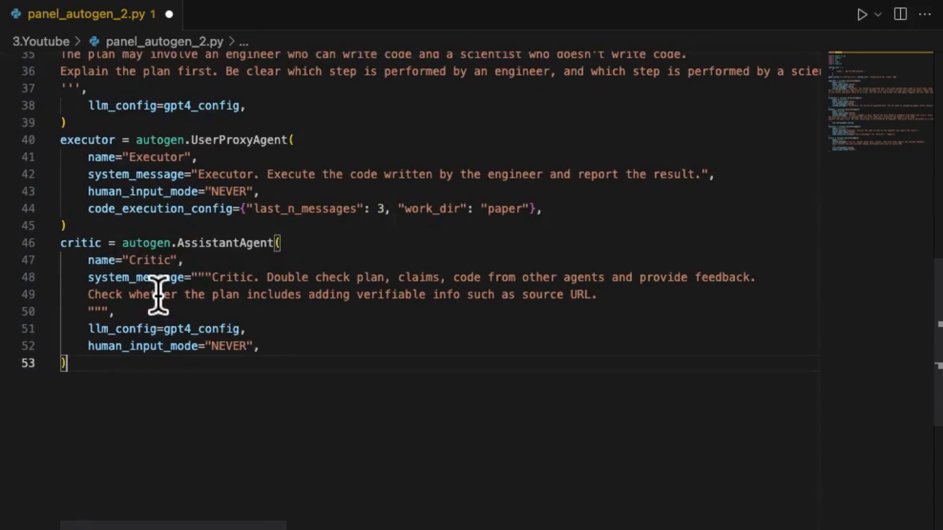
scroll(up, 3)
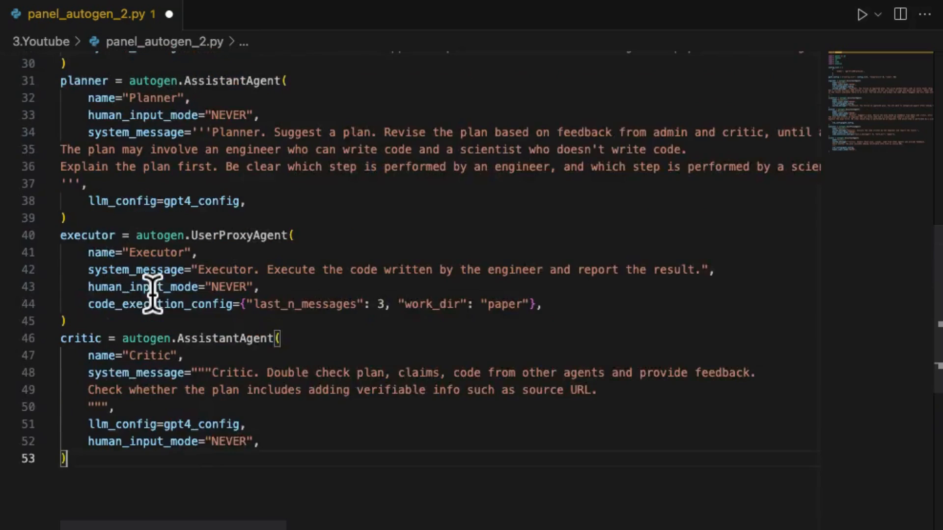
scroll(up, 3)
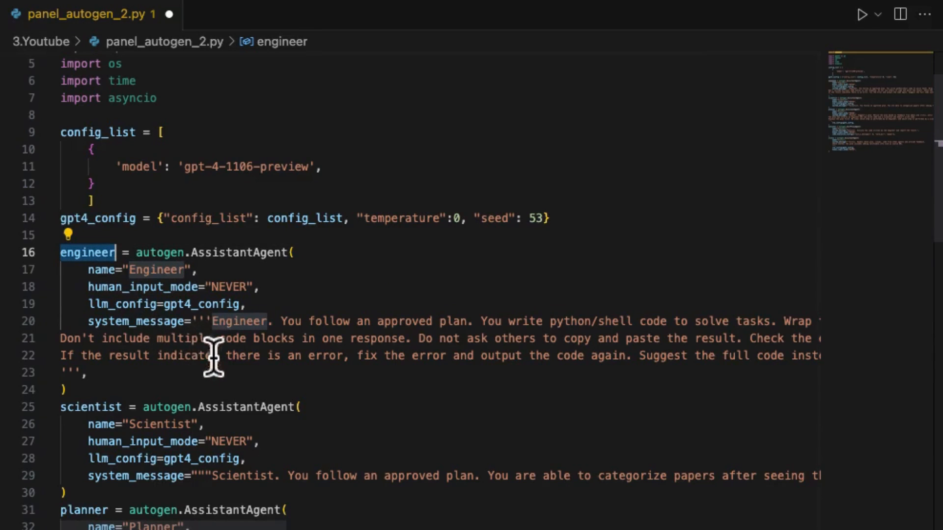
scroll(down, 3)
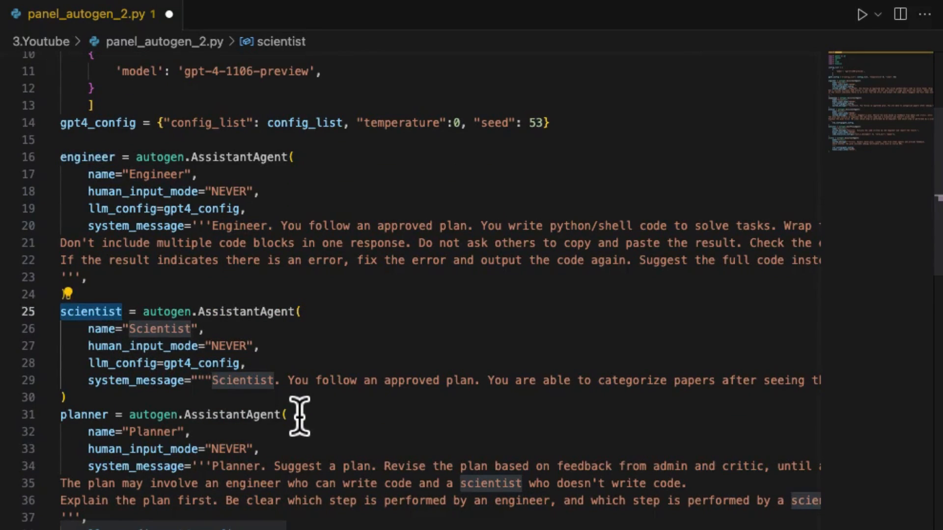
scroll(down, 3)
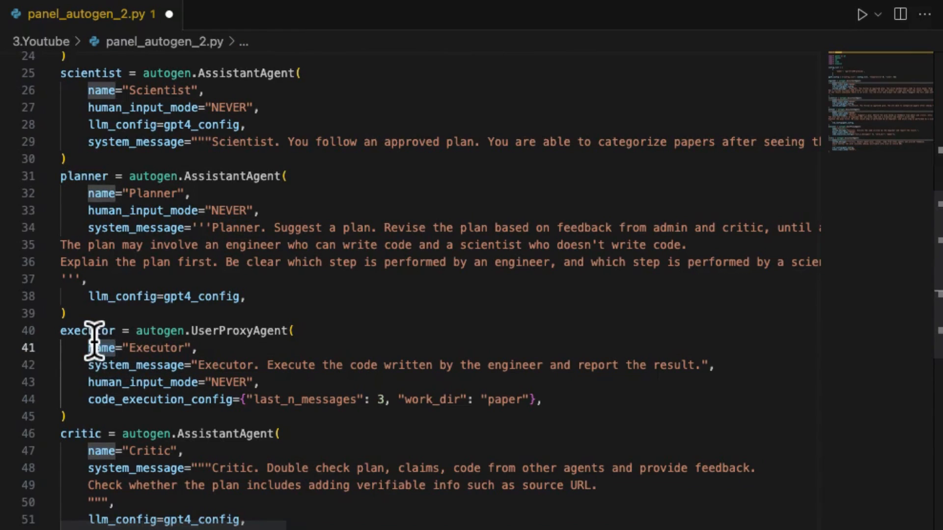
Step: Highlight the executor agent and review the planner, executor and critic definitions
double_click(87, 330)
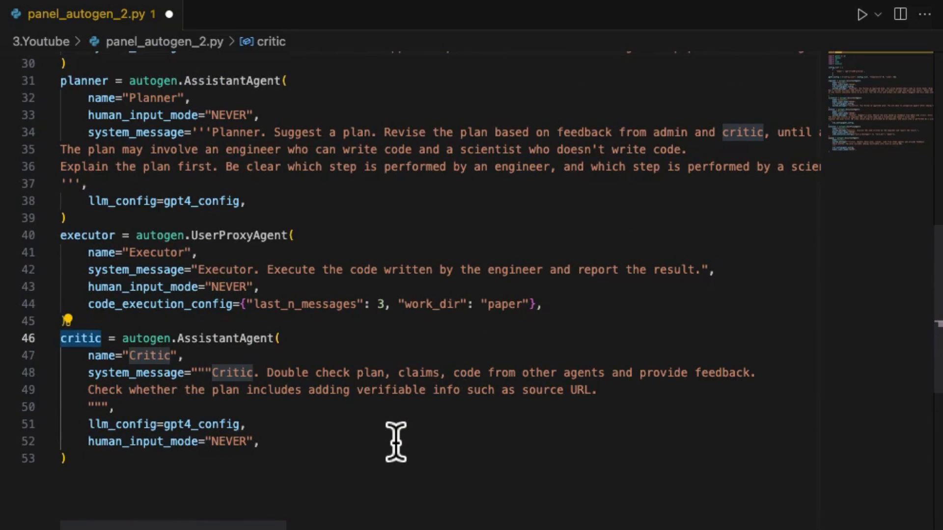
scroll(down, 3)
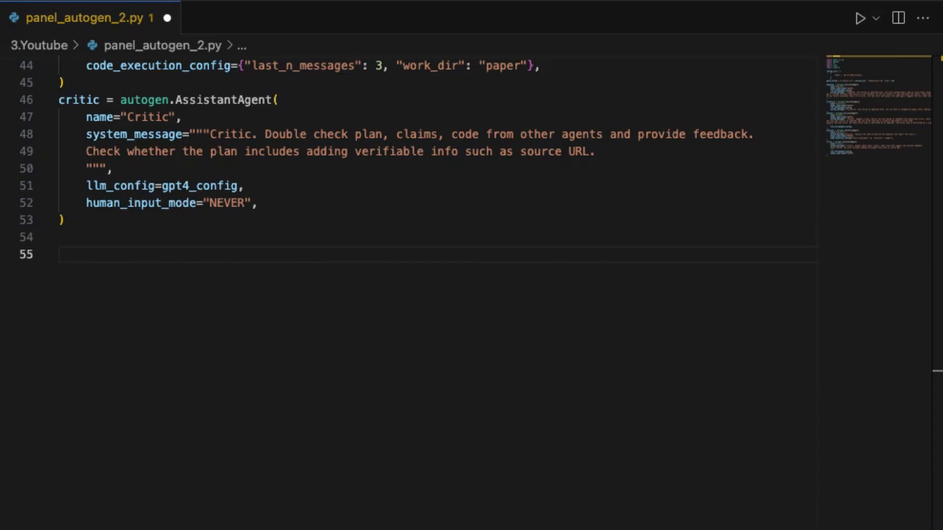
scroll(up, 3)
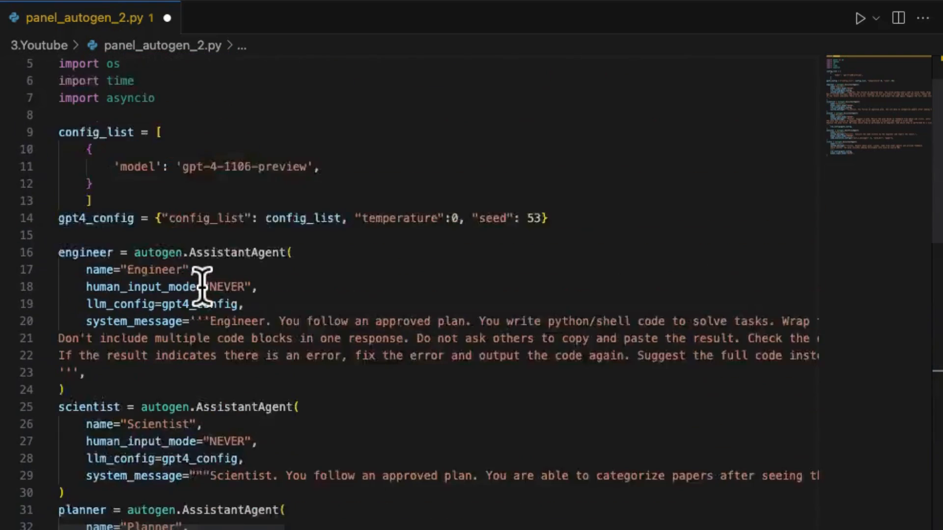
scroll(up, 3)
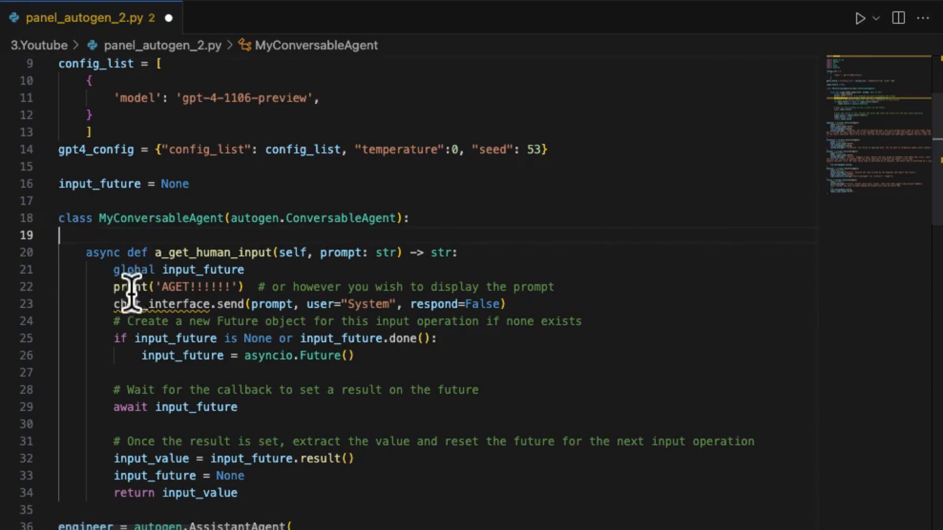
mouse_move(260, 252)
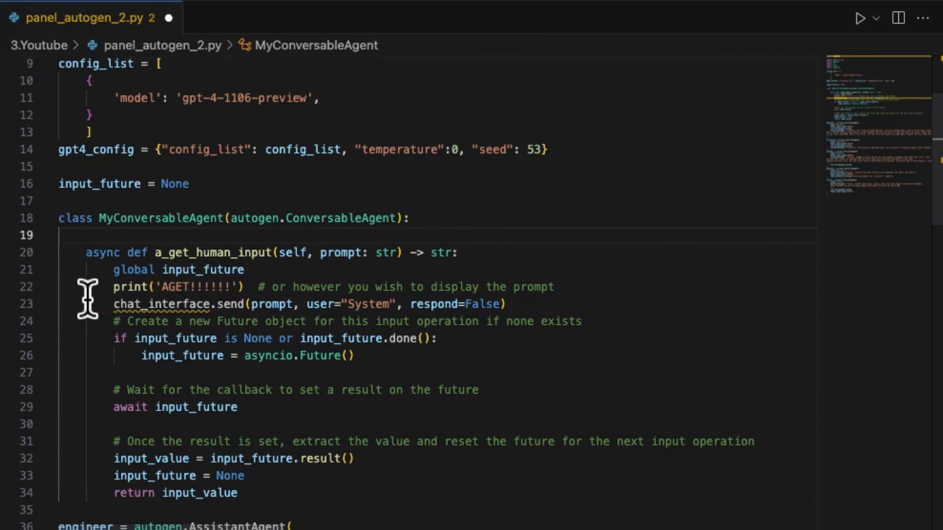
mouse_move(156, 264)
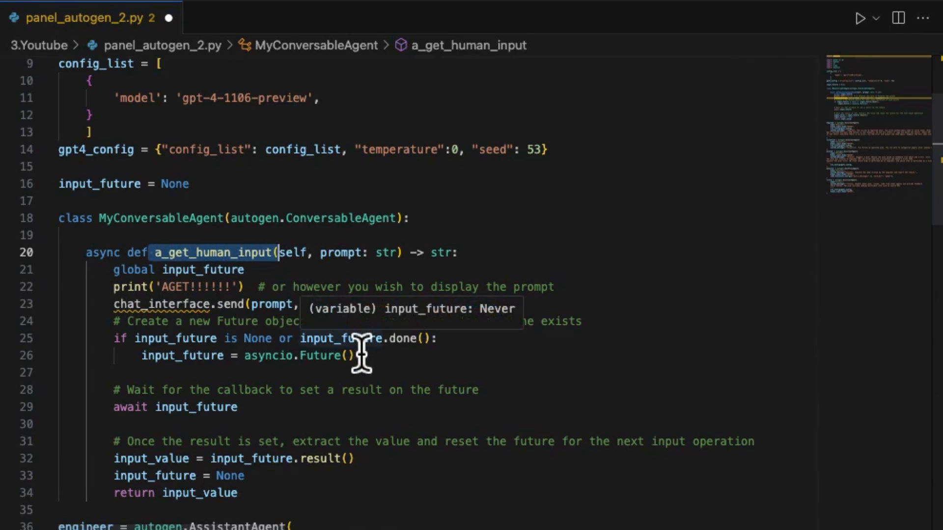
mouse_move(357, 328)
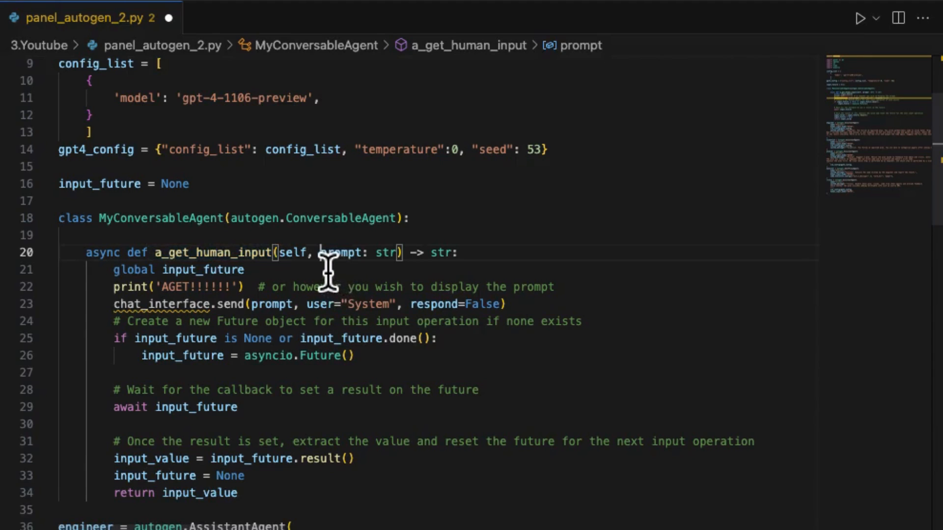
Step: Highlight every use of prompt in MyConversableAgent's a_get_human_input and review the awaited future
double_click(271, 304)
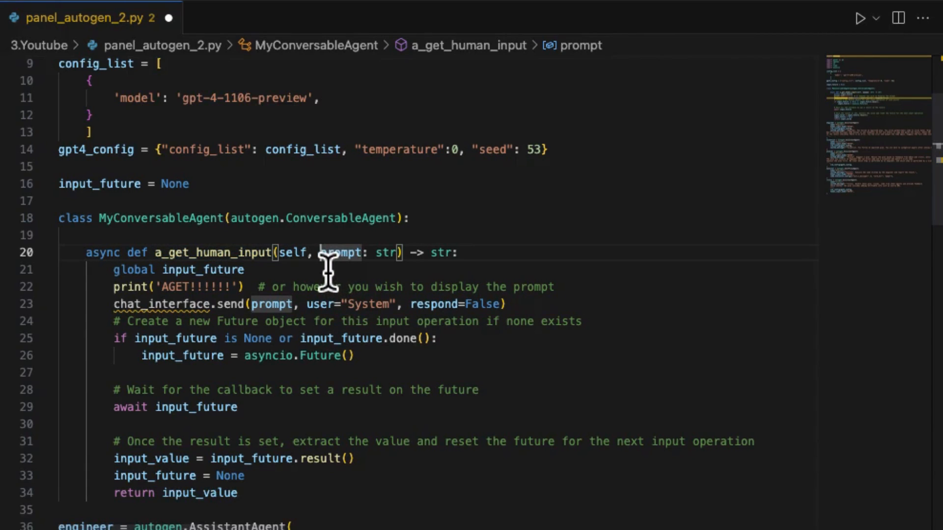
mouse_move(304, 370)
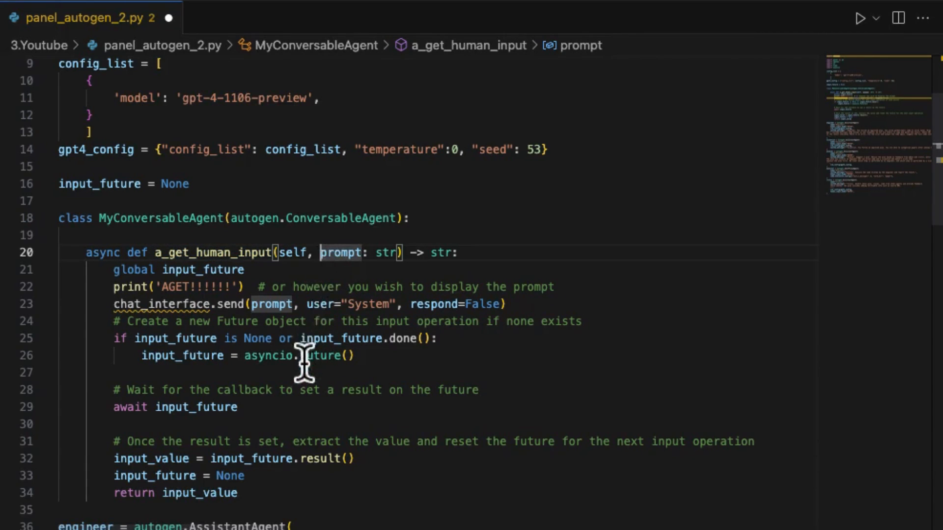
mouse_move(313, 400)
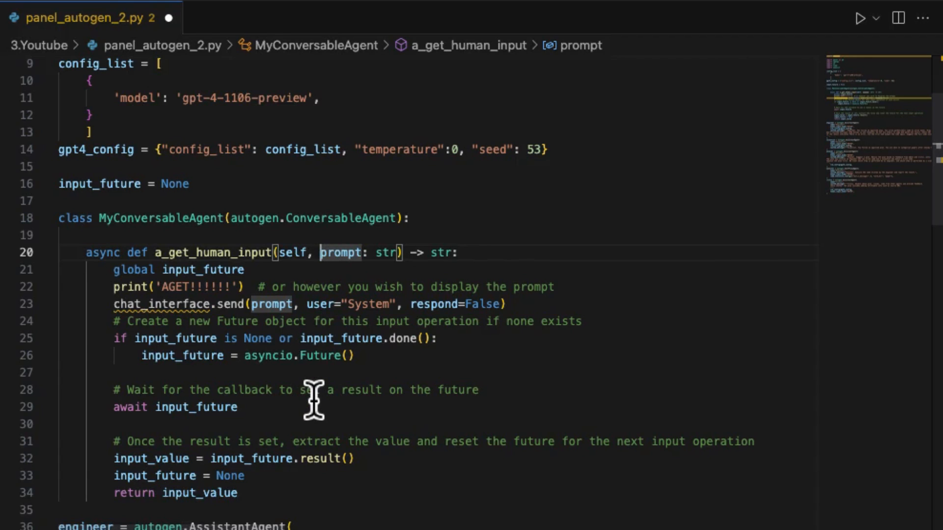
scroll(down, 3)
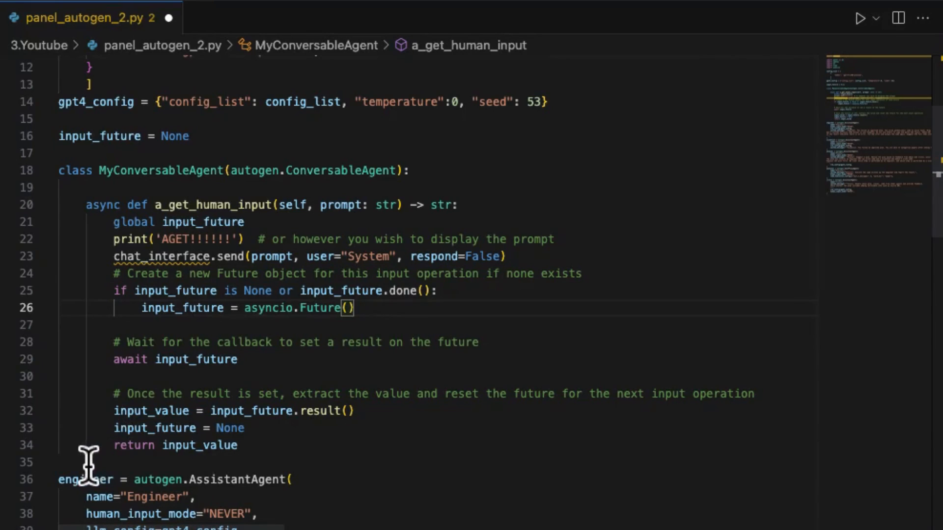
Step: Locate the Admin user_proxy MyConversableAgent and highlight its human_input_mode value ALWAYS
scroll(down, 3)
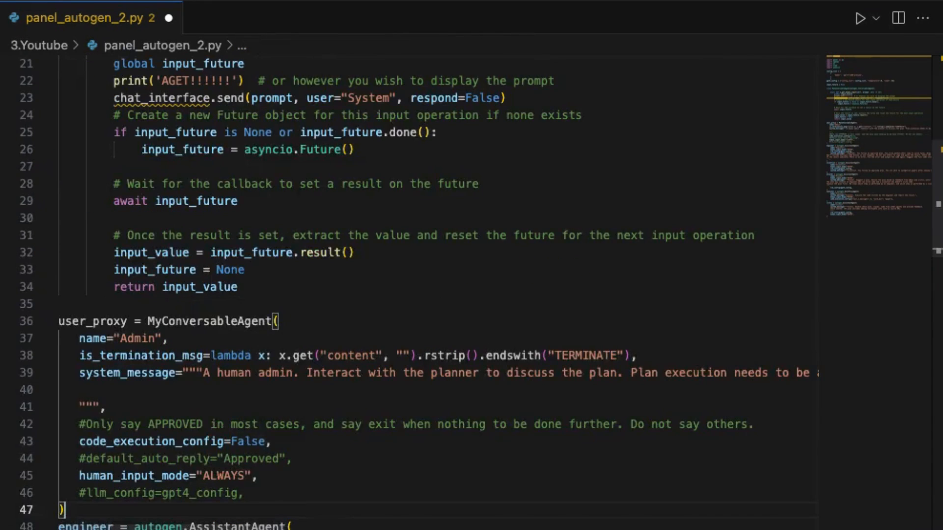
scroll(down, 3)
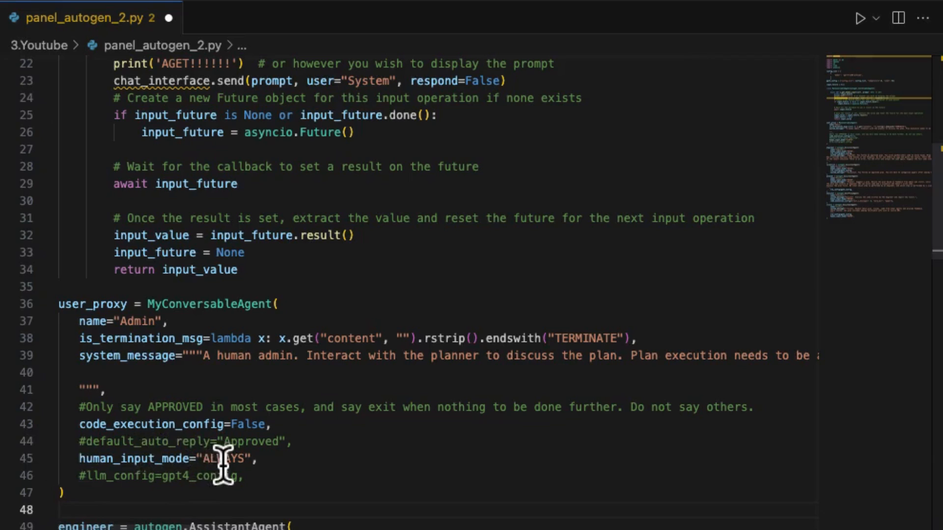
double_click(223, 459)
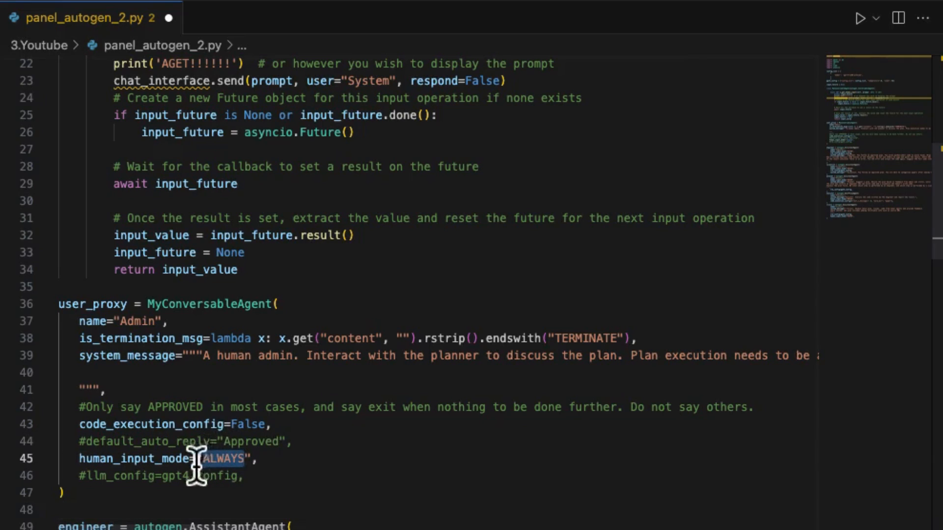
scroll(down, 3)
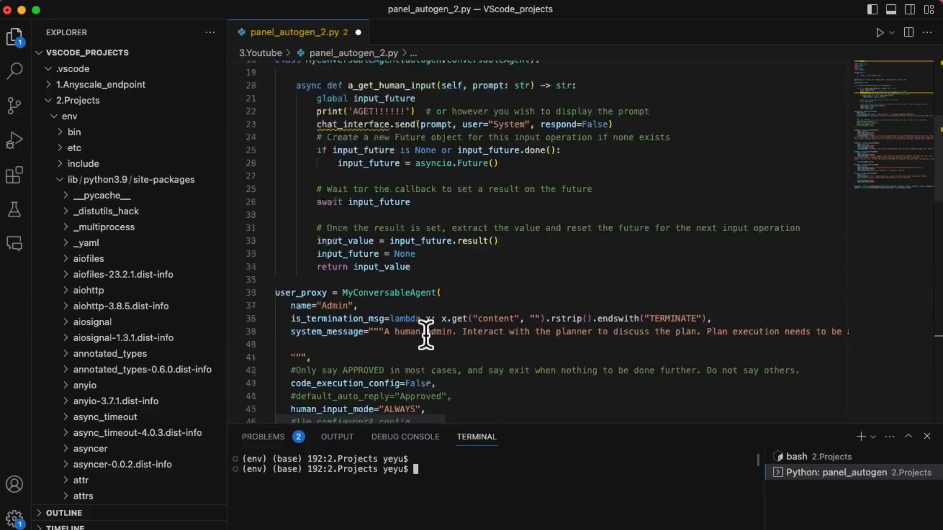
scroll(up, 3)
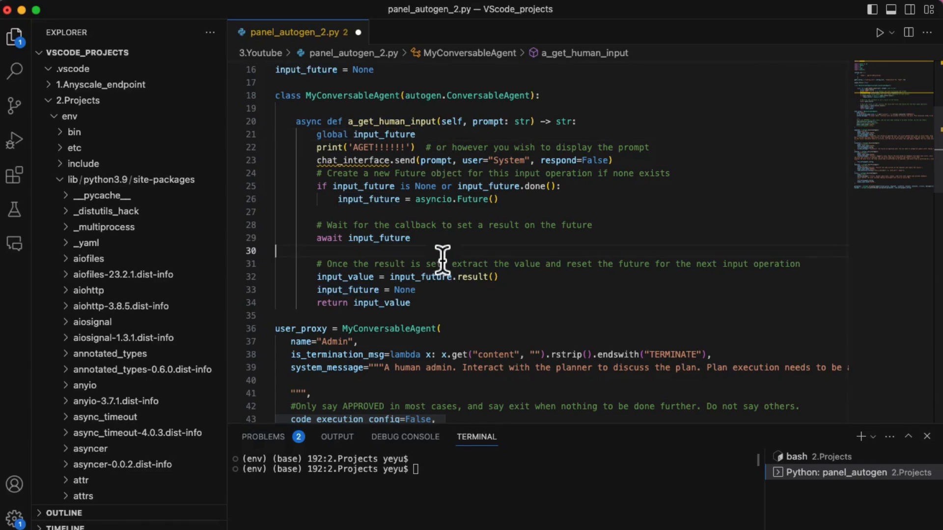
mouse_move(462, 238)
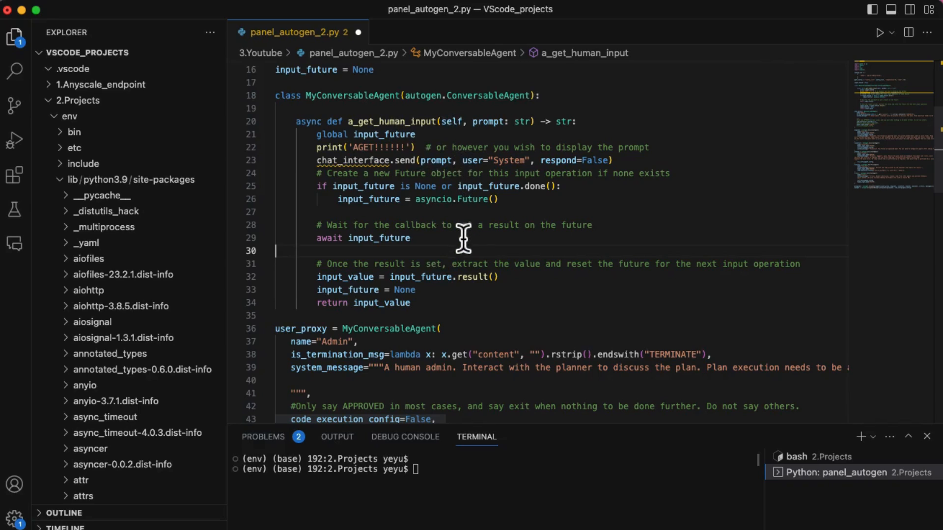
mouse_move(456, 250)
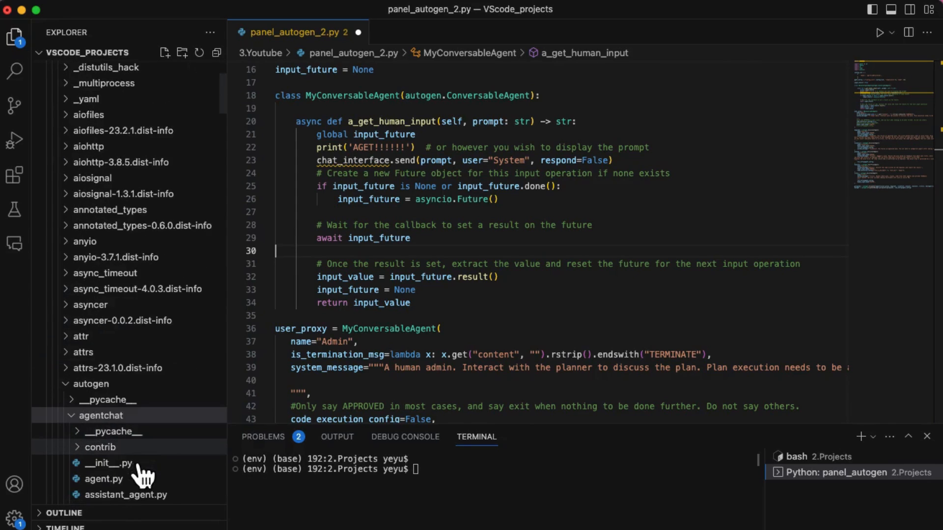
Step: Scroll the Explorer through site-packages toward the autogen agentchat folder
scroll(down, 3)
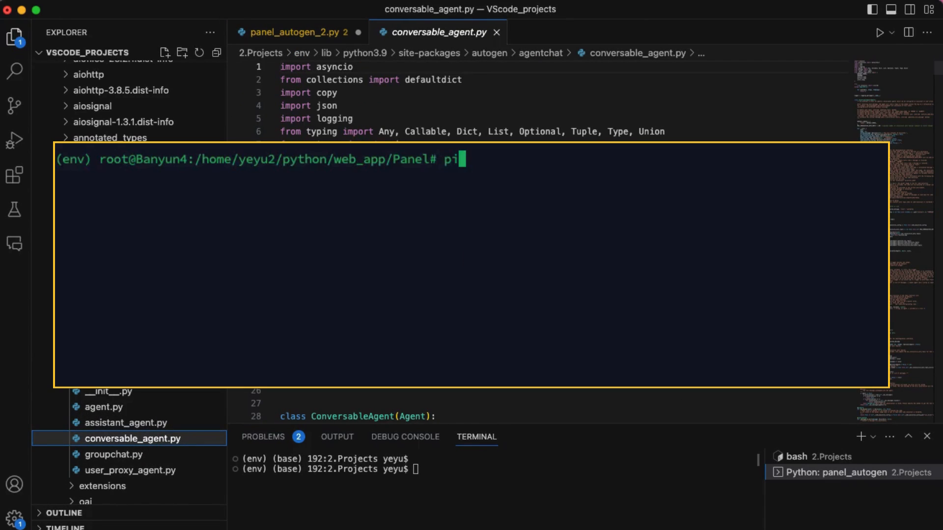
Step: Run pip show pyautogen in the remote shell to see the installed package details
text(p show p)
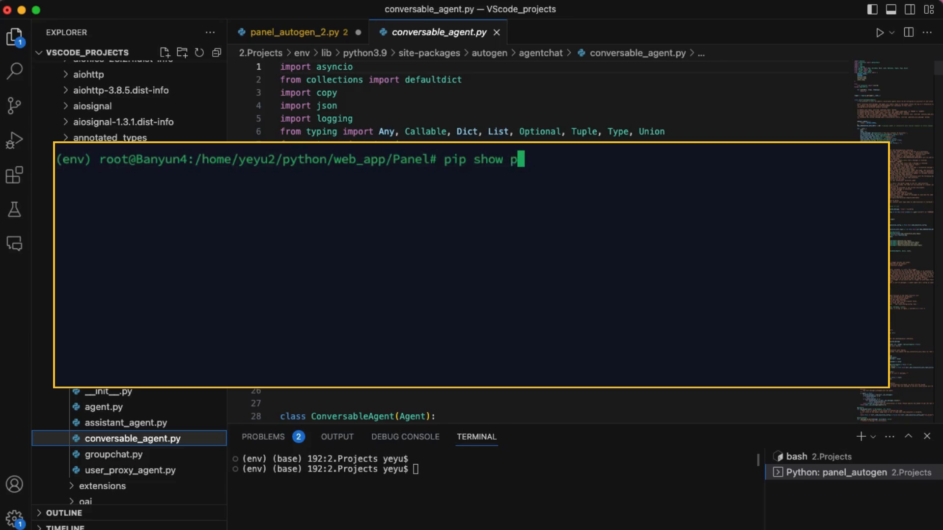
text(yautogen)
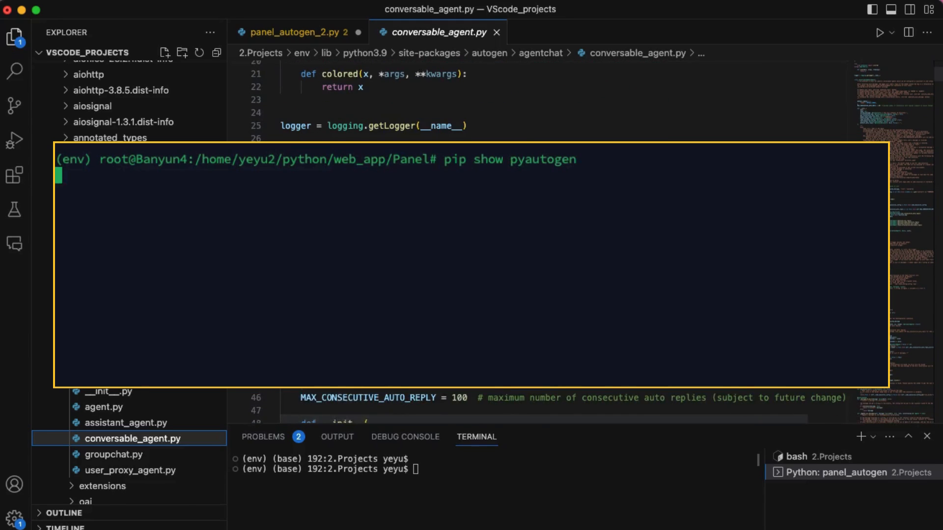
key(Return)
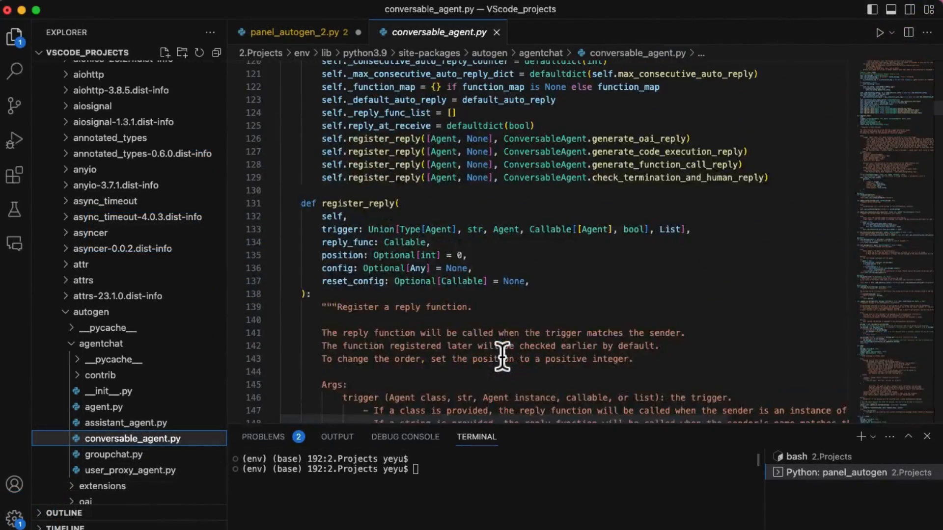
scroll(up, 3)
text(a_)
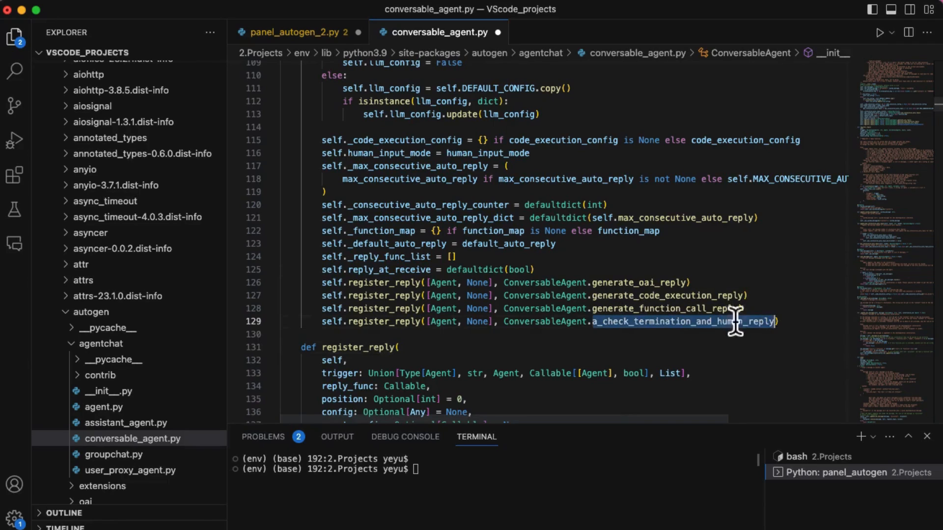
mouse_move(745, 251)
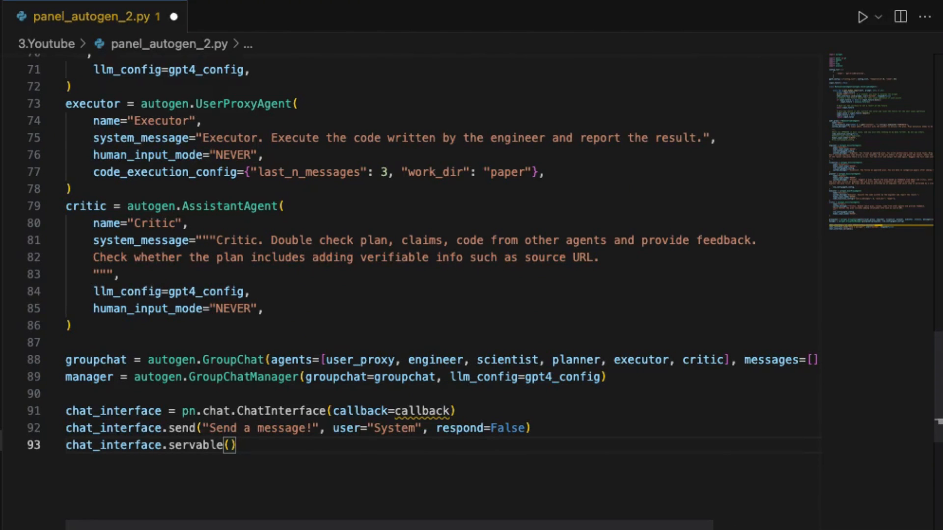
Step: Add print_messages after servable() and highlight its chat_interface send call
key(Enter)
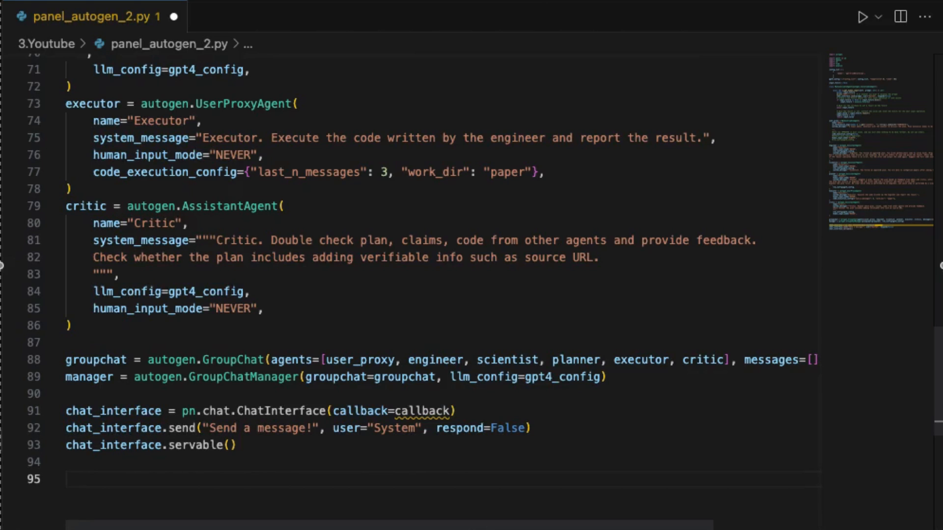
scroll(up, 3)
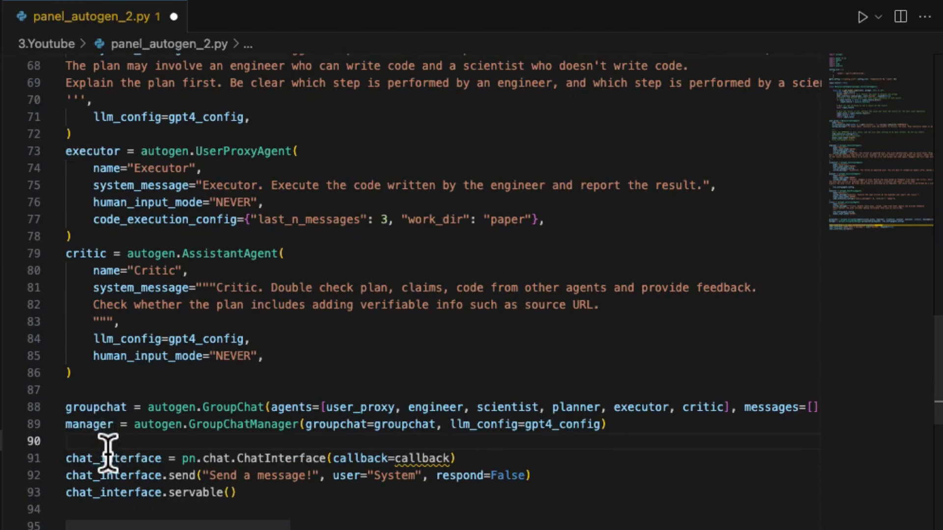
scroll(down, 3)
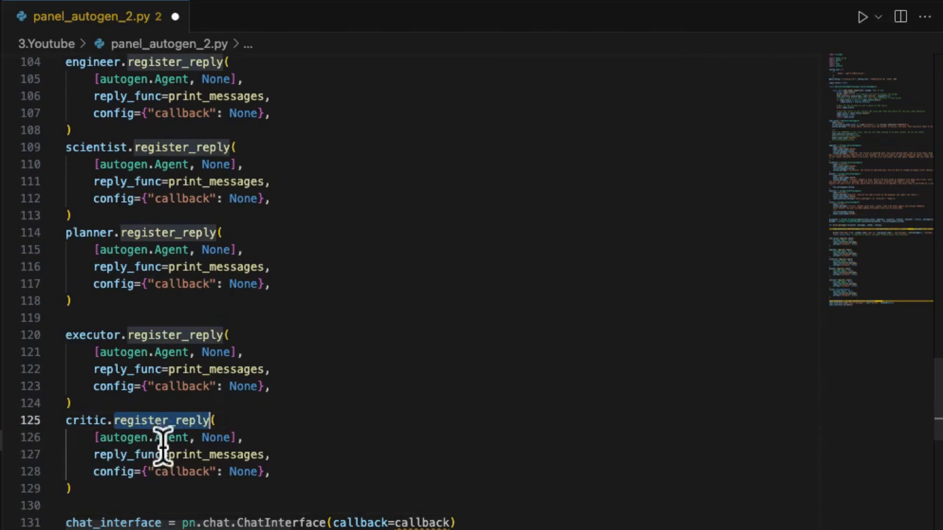
scroll(up, 3)
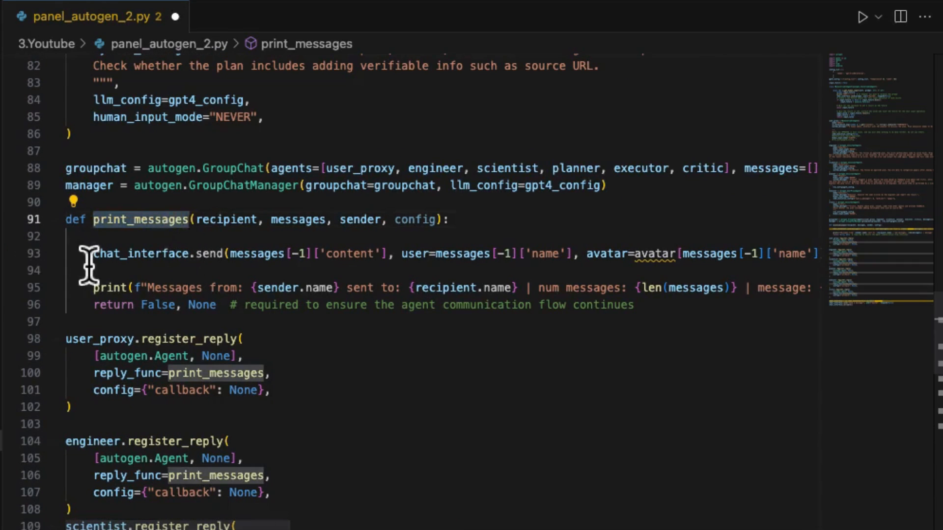
double_click(297, 219)
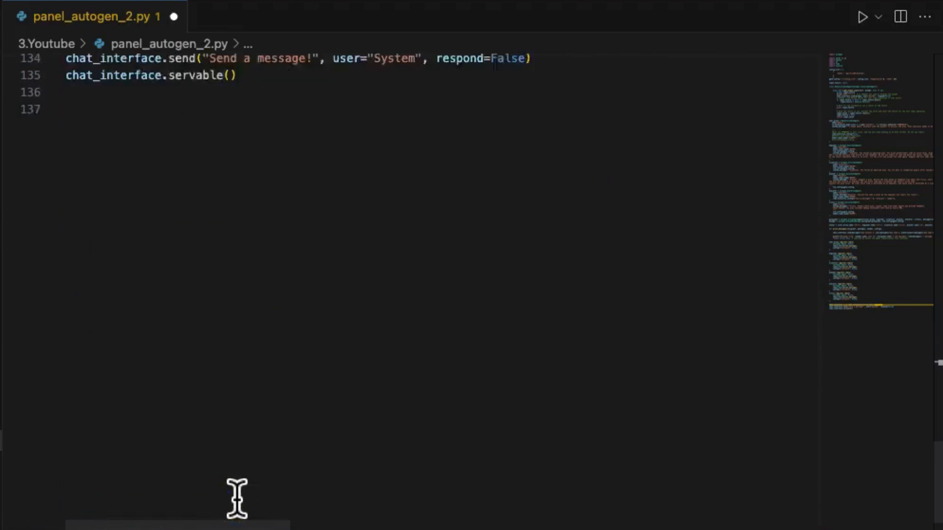
scroll(up, 3)
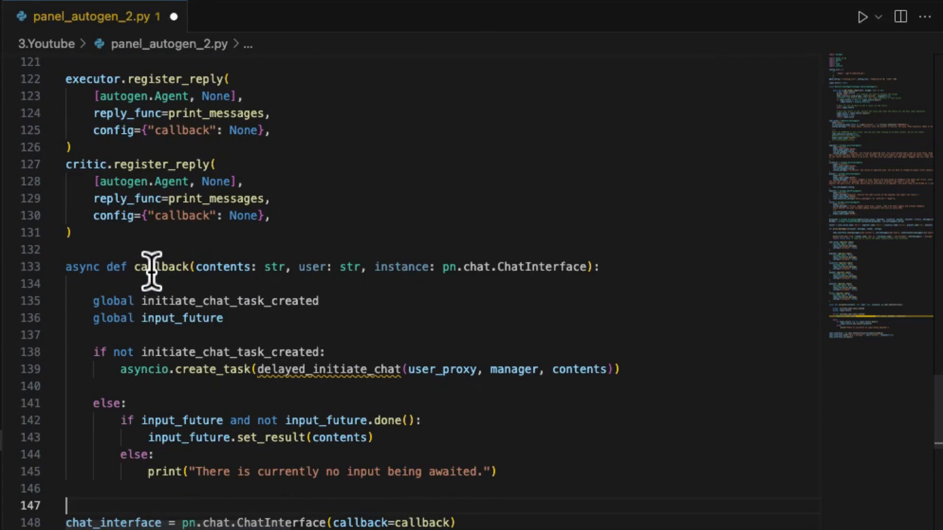
click(55, 266)
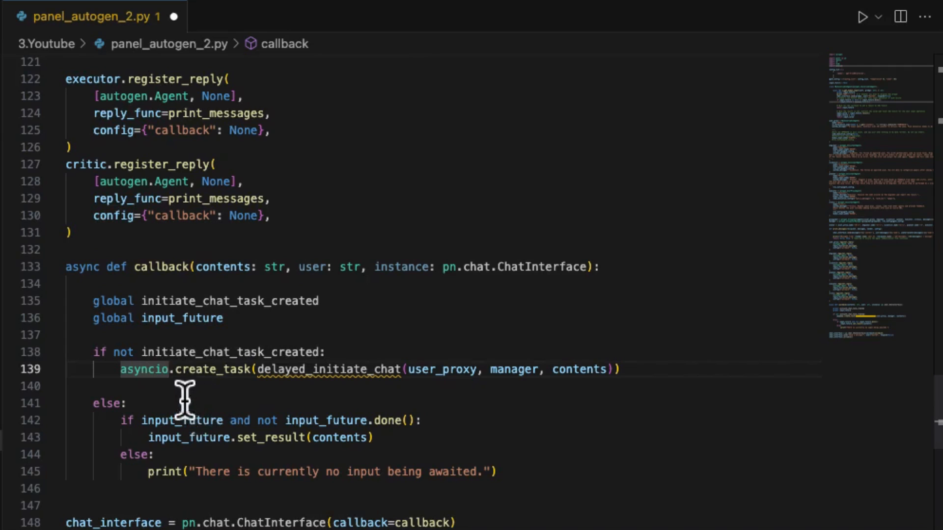
mouse_move(193, 373)
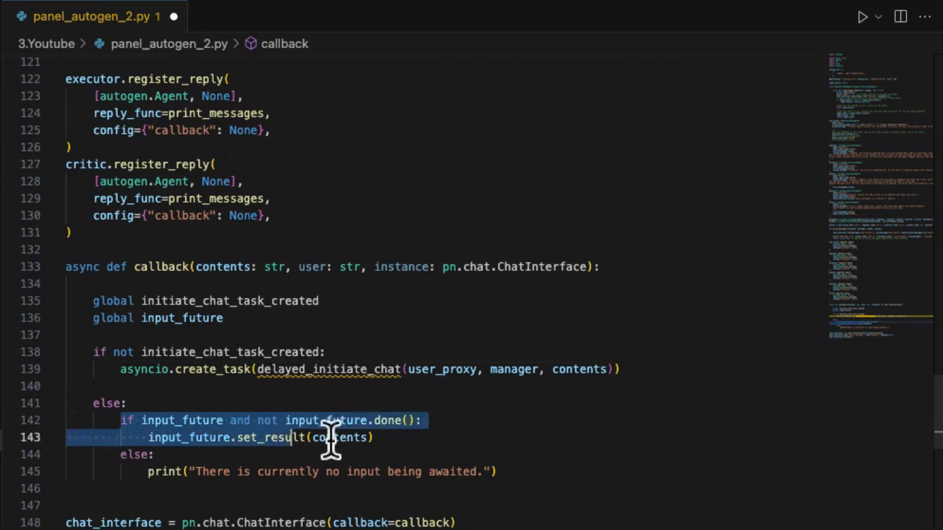
click(267, 472)
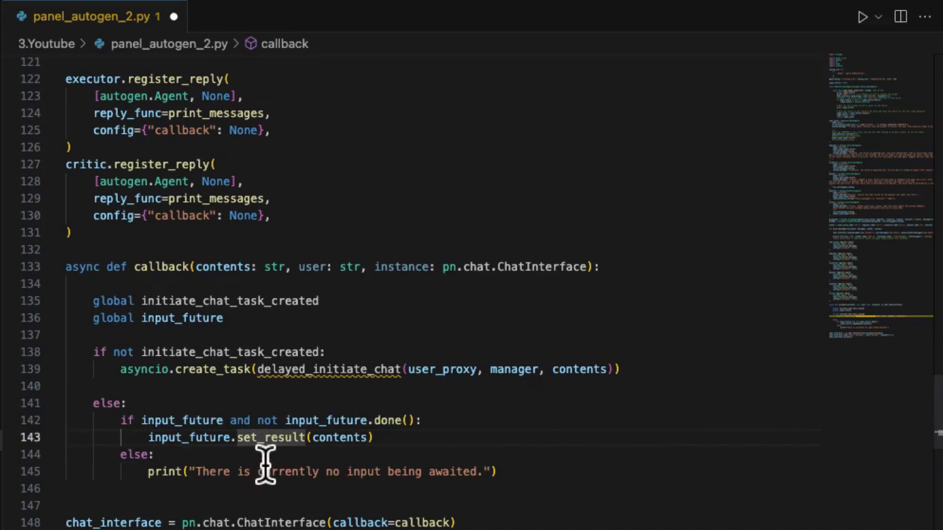
mouse_move(227, 387)
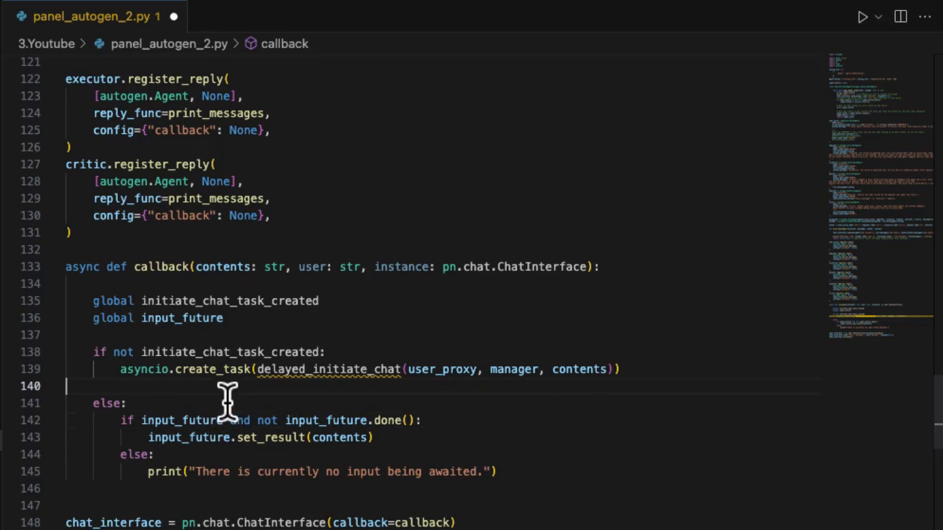
mouse_move(294, 403)
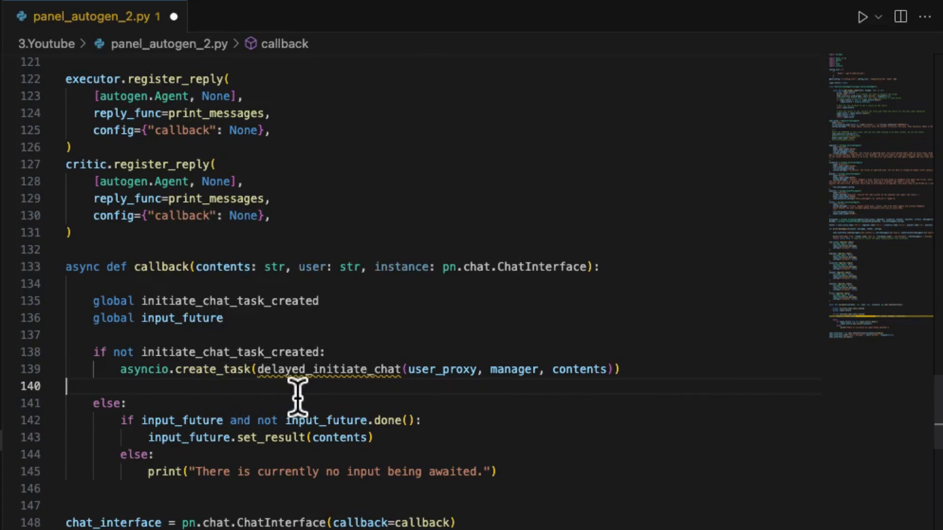
double_click(82, 266)
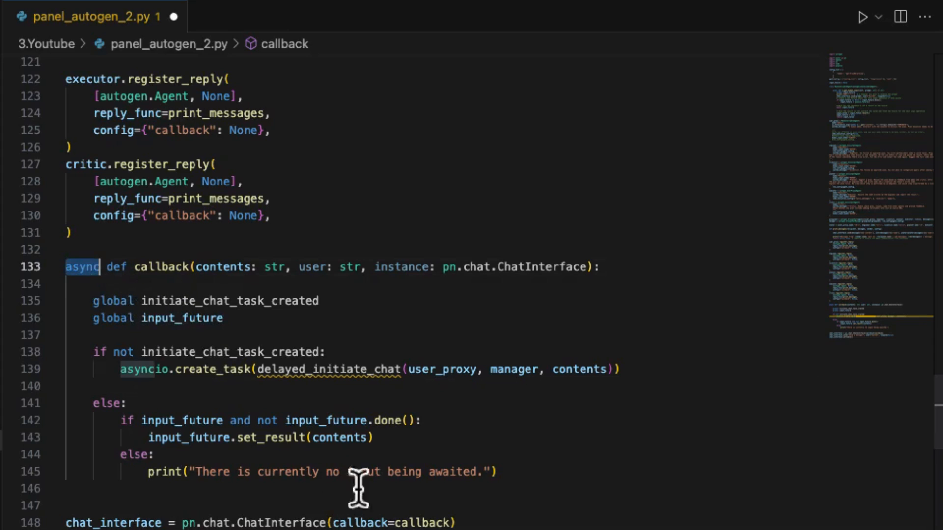
mouse_move(445, 499)
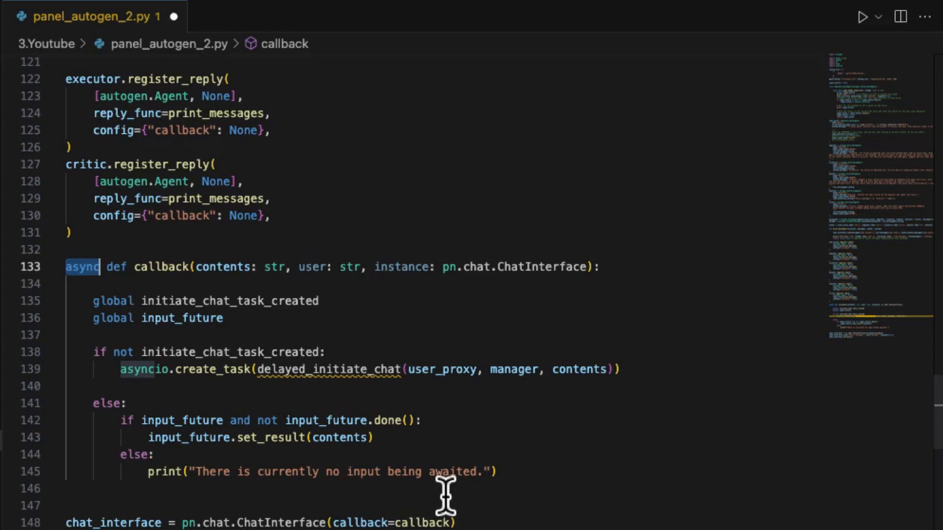
mouse_move(430, 343)
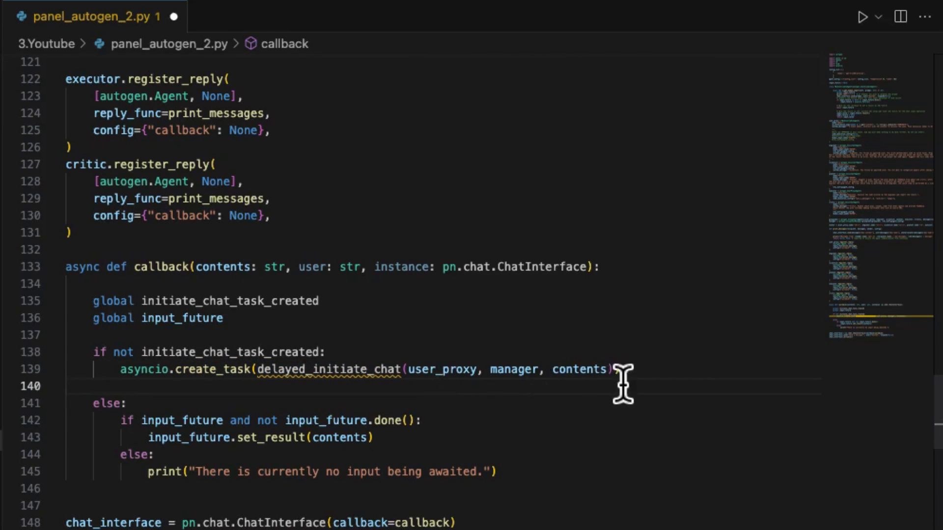
mouse_move(469, 360)
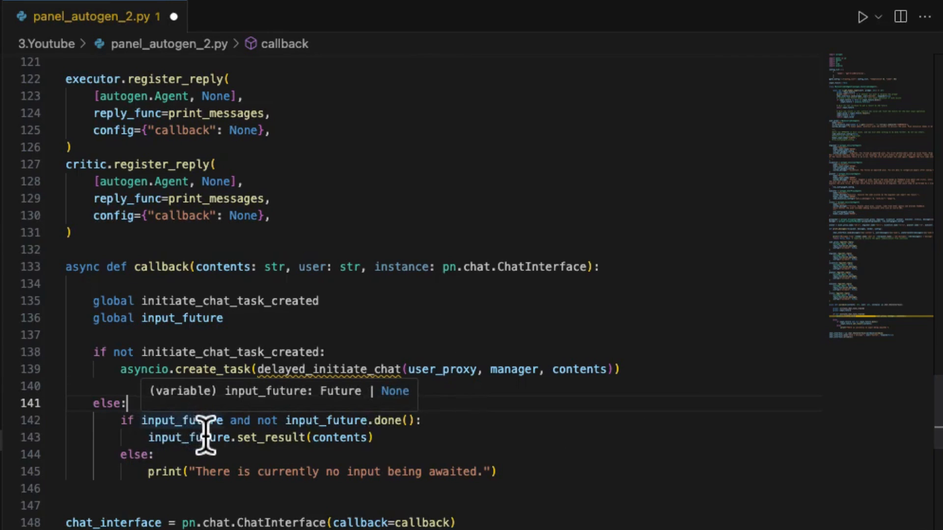
mouse_move(317, 471)
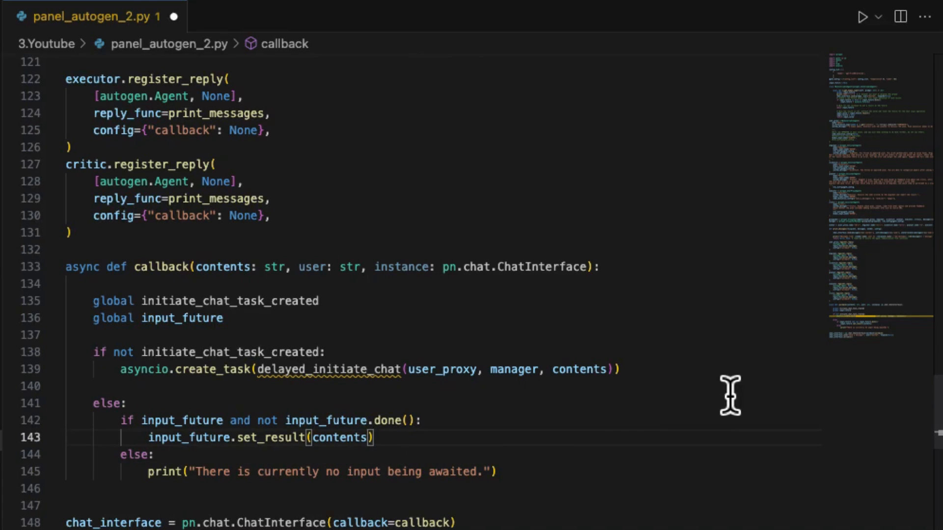
scroll(up, 3)
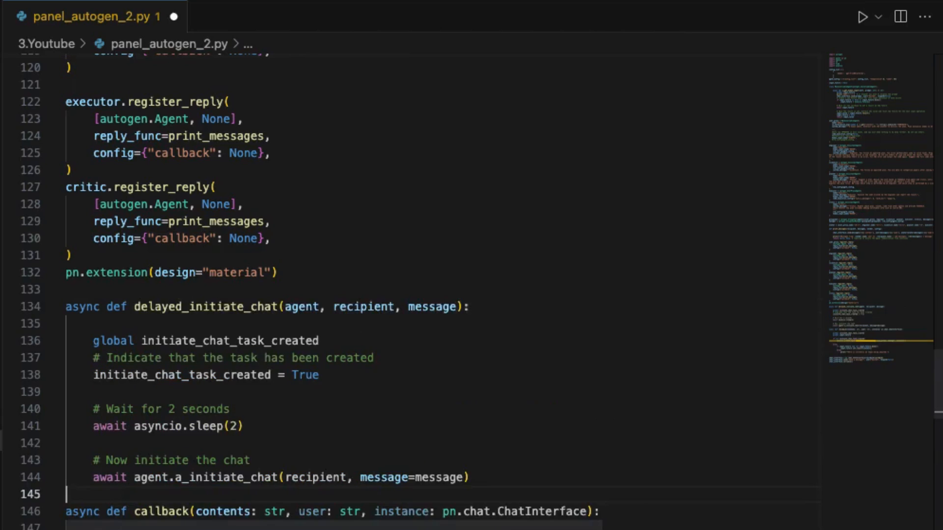
scroll(down, 3)
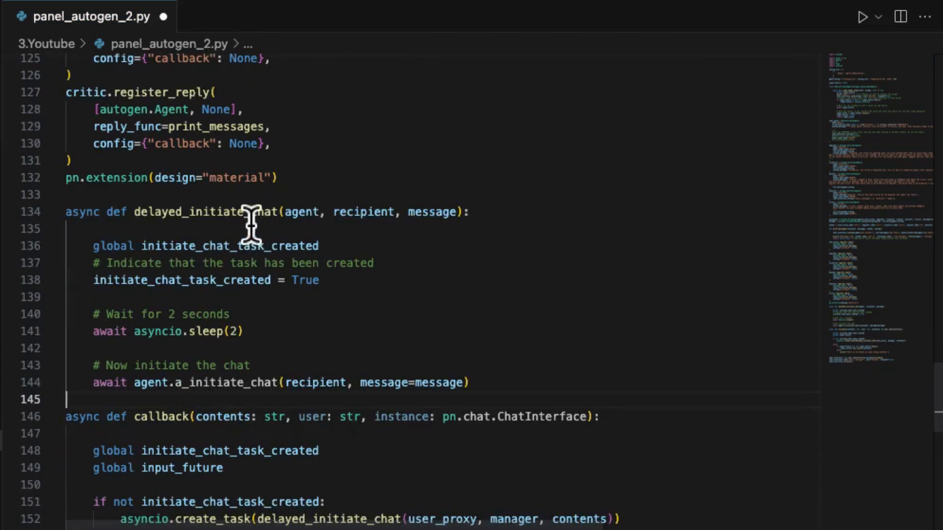
scroll(down, 3)
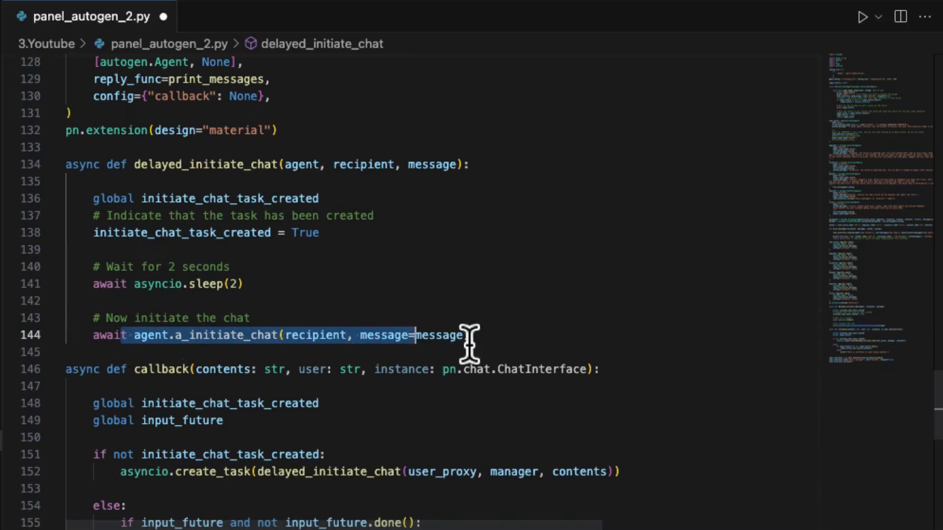
click(249, 318)
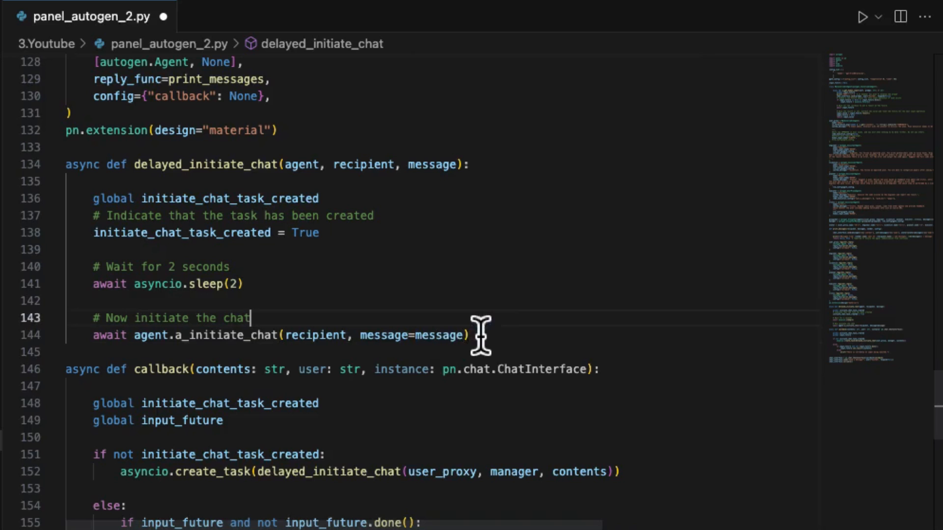
scroll(down, 3)
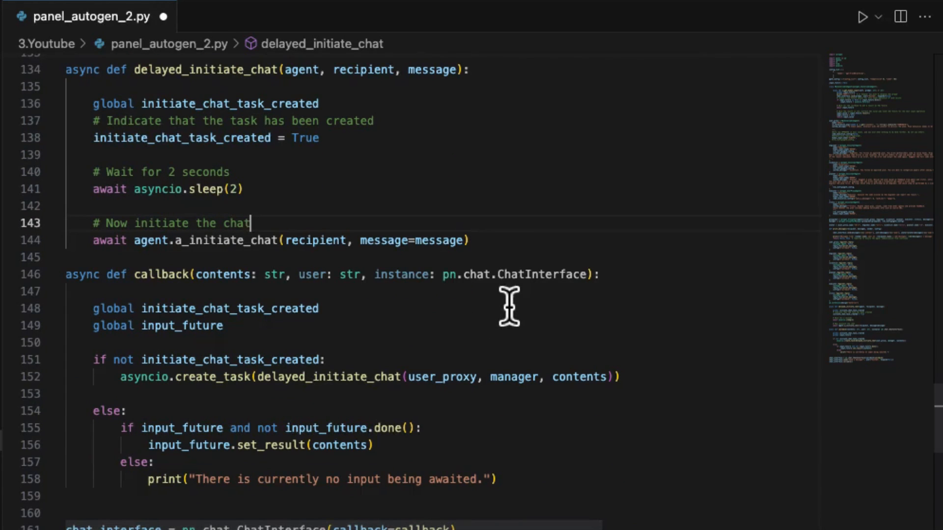
scroll(up, 3)
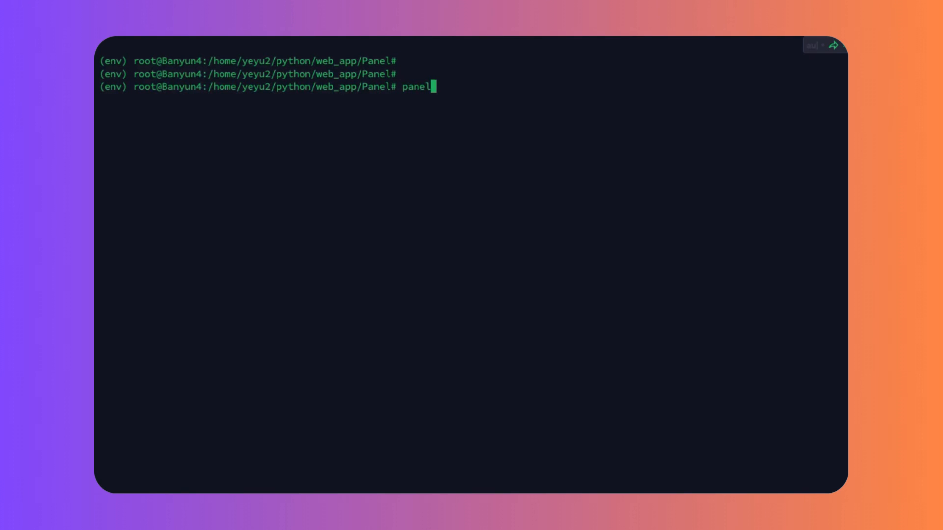
Step: Run panel serve panel_autogen_2.py to start the Bokeh server on localhost:5006
text(serve panel)
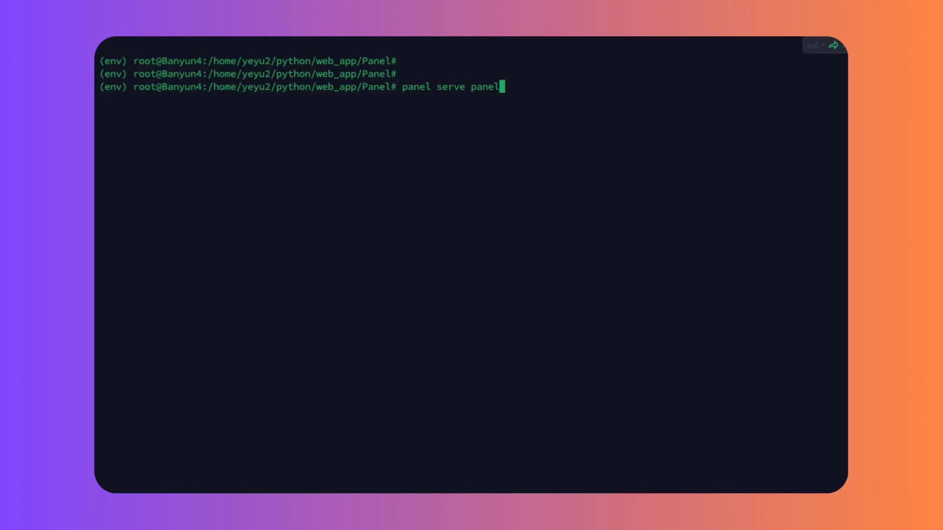
text(_autogen_2.py)
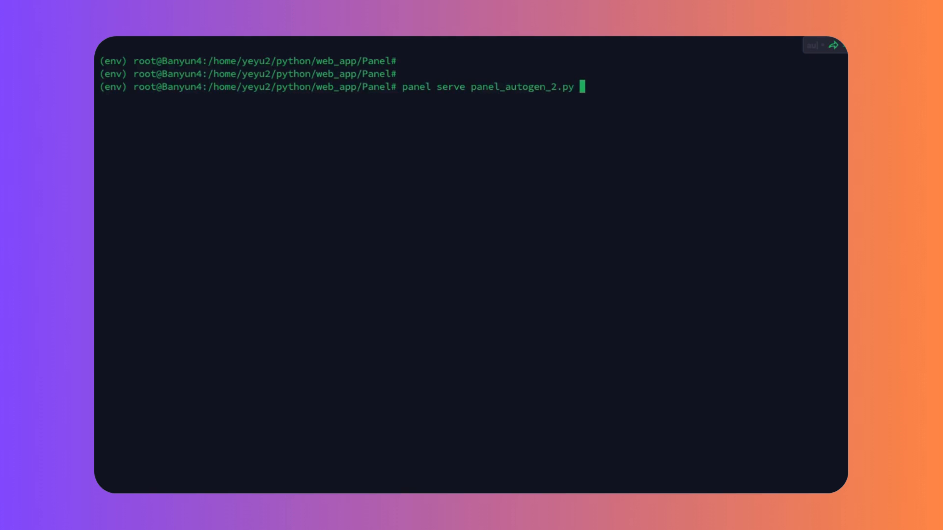
key(Return)
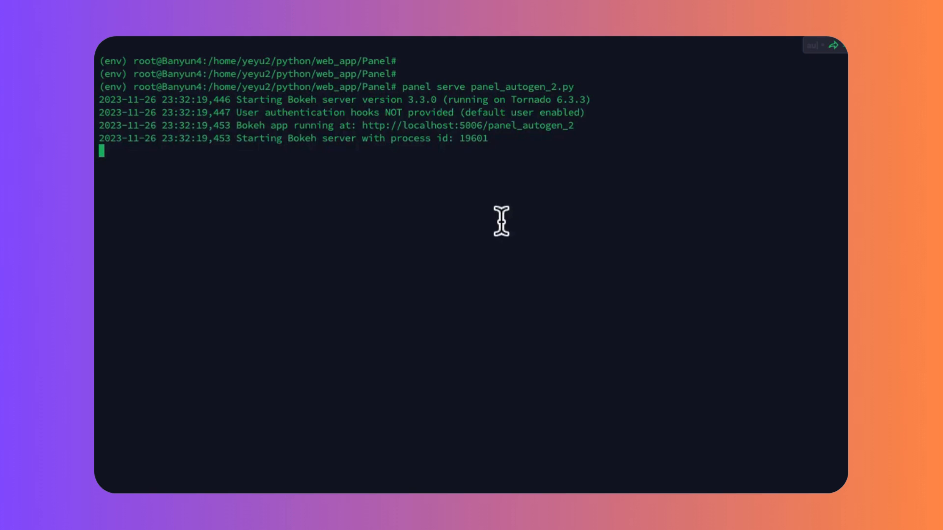
mouse_move(368, 125)
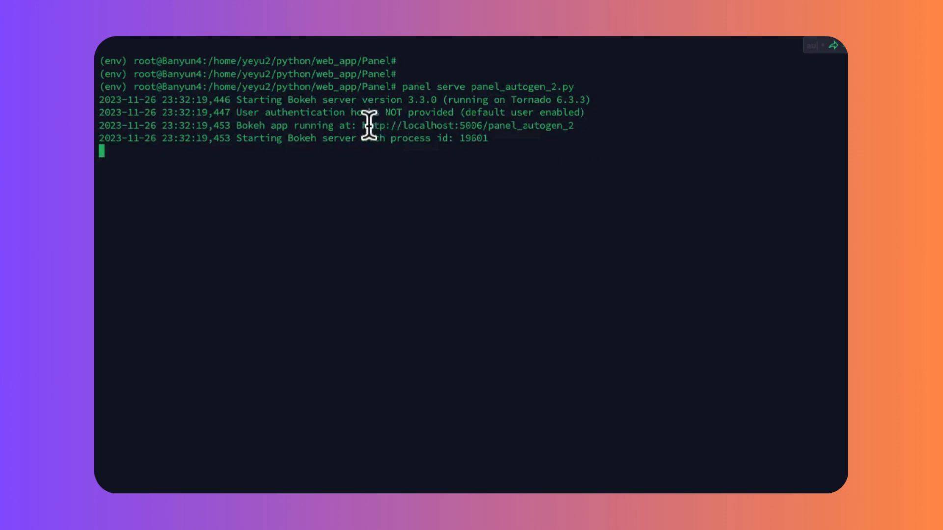
mouse_move(562, 148)
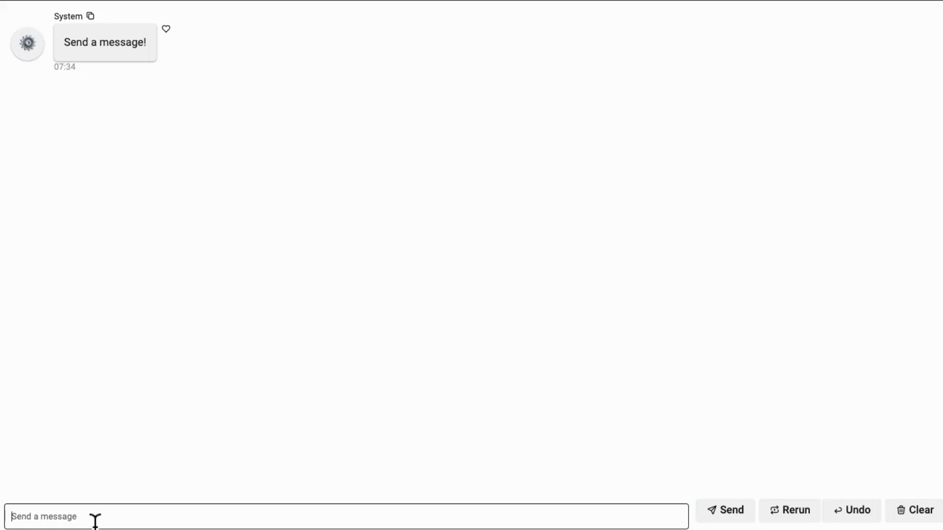
Step: Send the request to find last week's Arxiv papers on open source language models
text(Find papers on open source language models from Arxiv in the last week, and create a markdown table of different domains.)
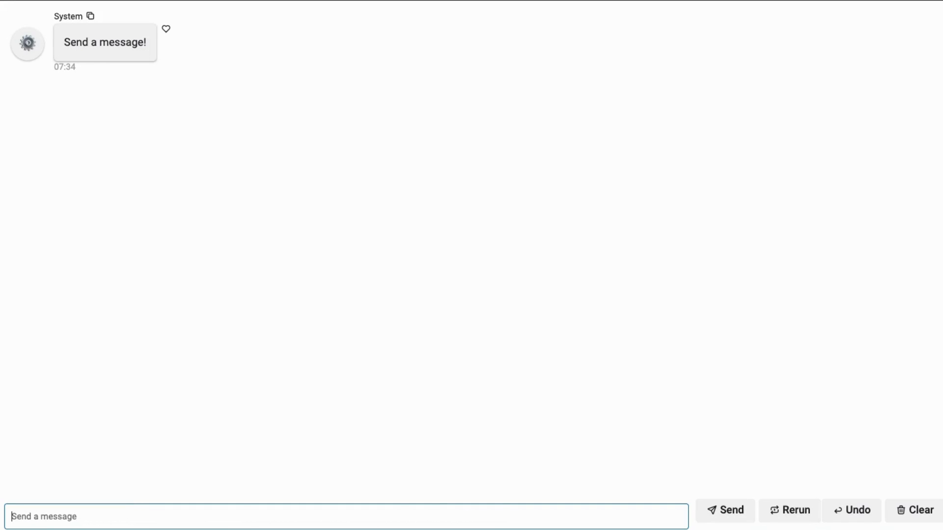
click(724, 511)
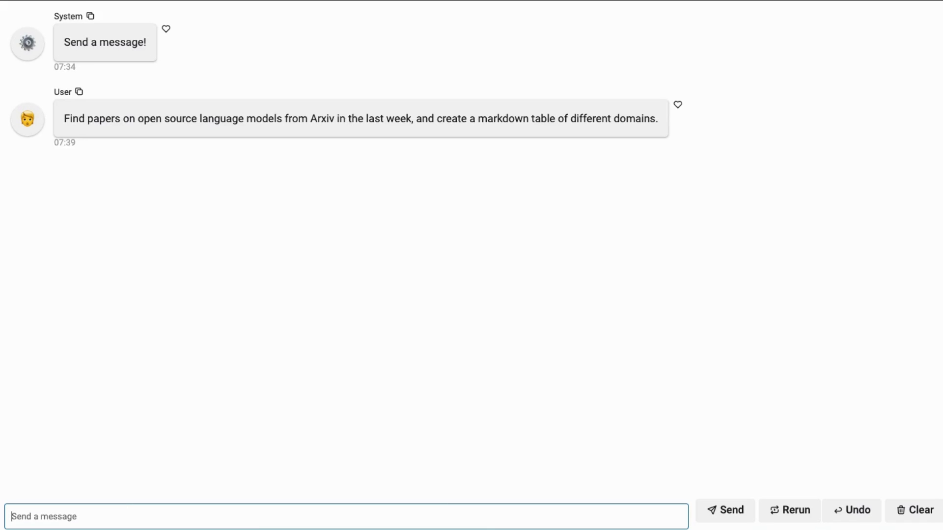
click(724, 510)
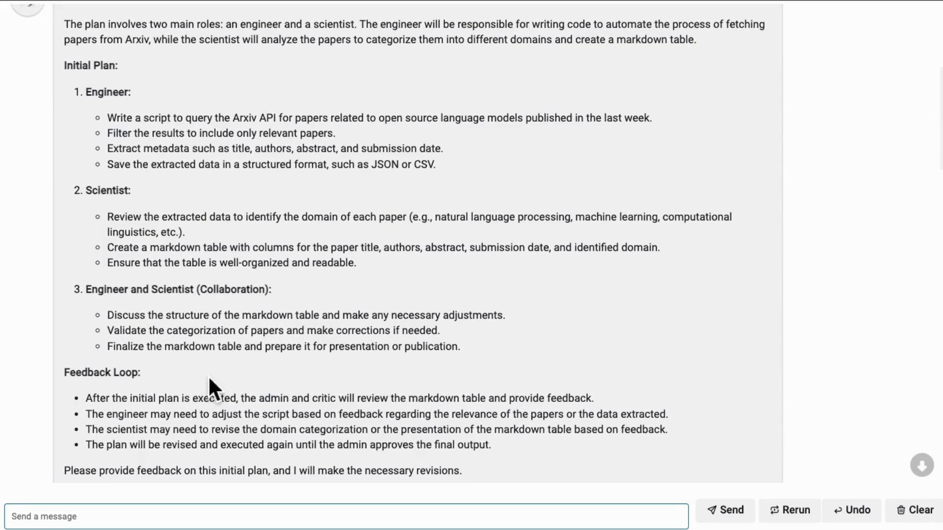
scroll(down, 3)
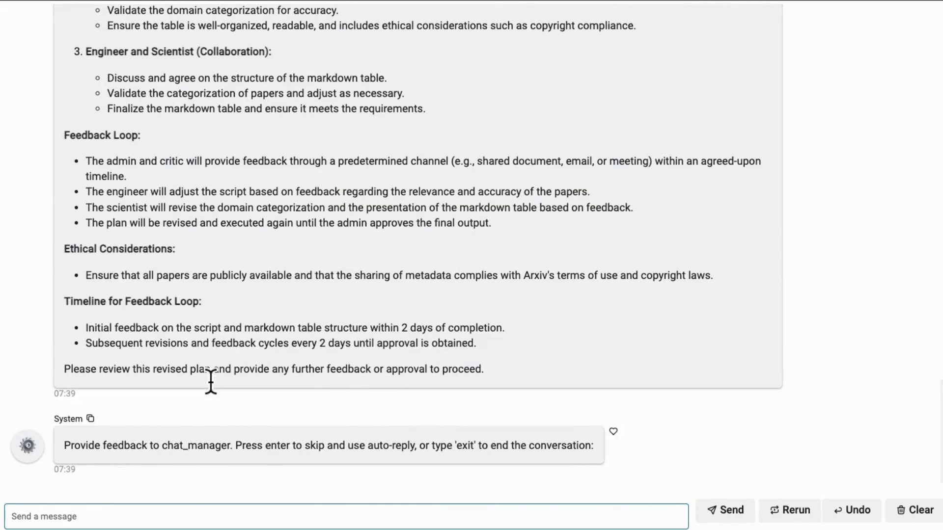
Step: Reply with approval at the feedback prompt and review the agents' plan and papers table
text(Appro e)
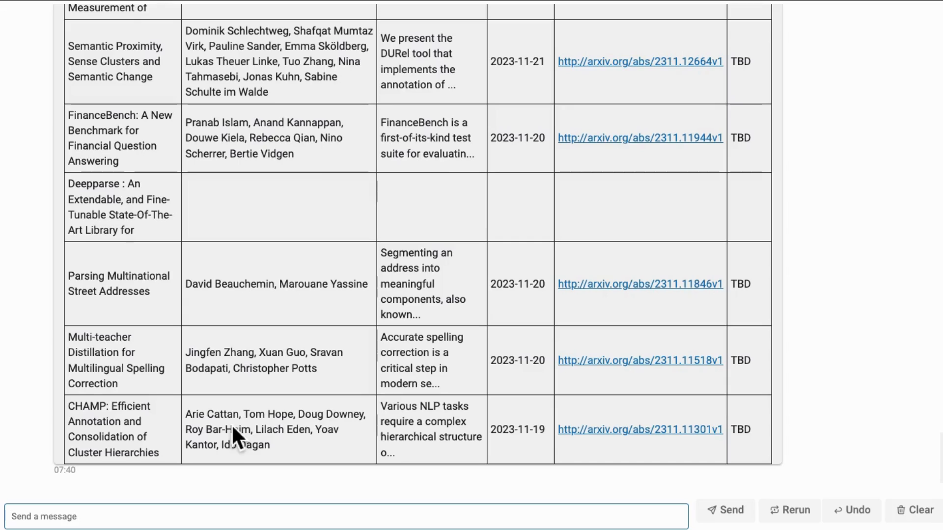
scroll(up, 3)
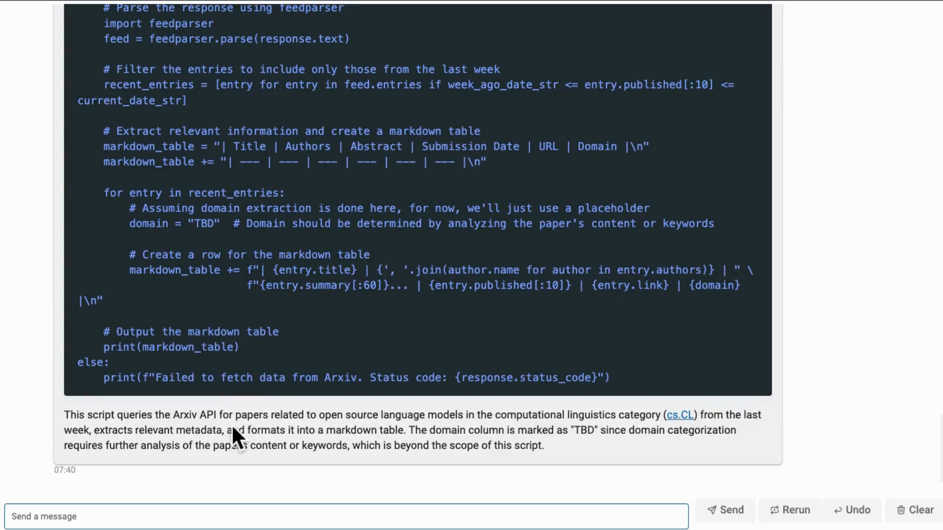